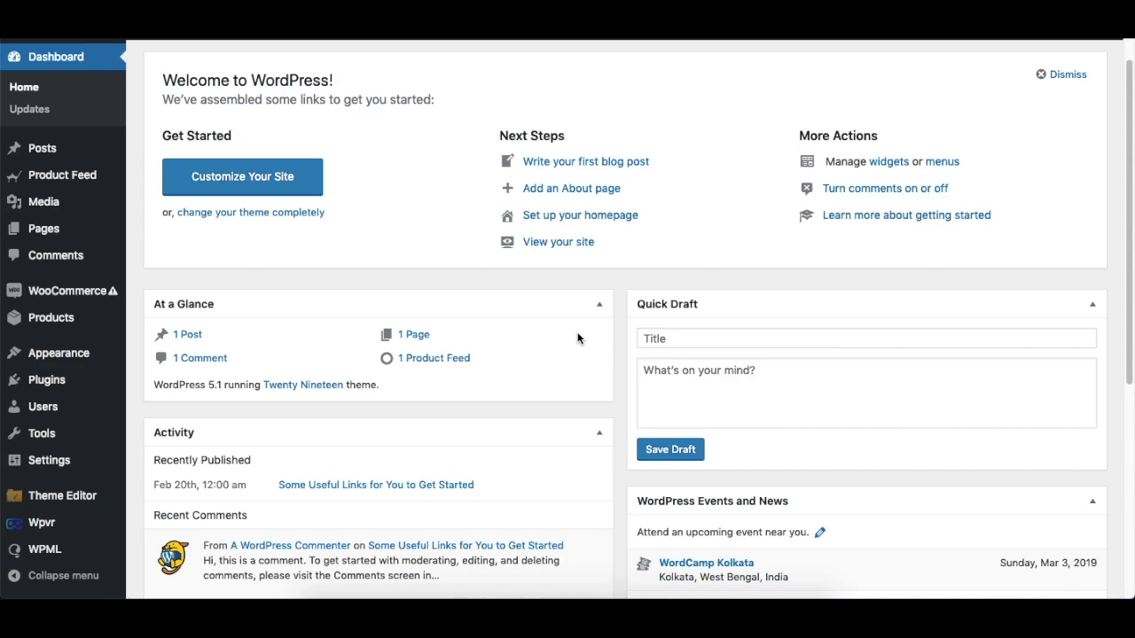
pyautogui.moveTo(532, 298)
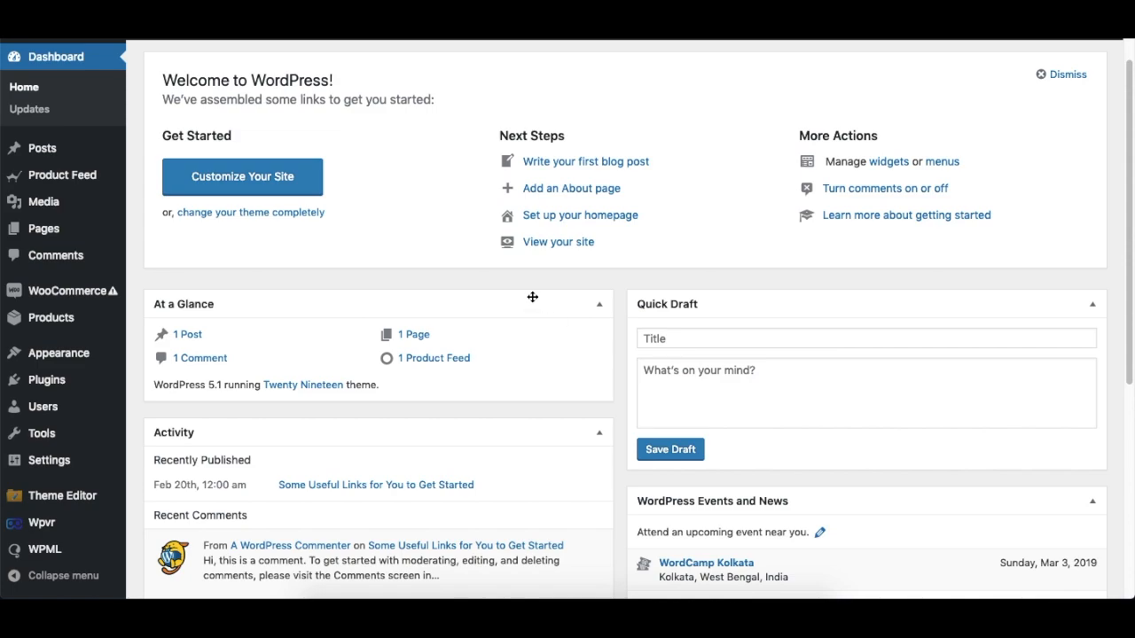
pyautogui.moveTo(62, 175)
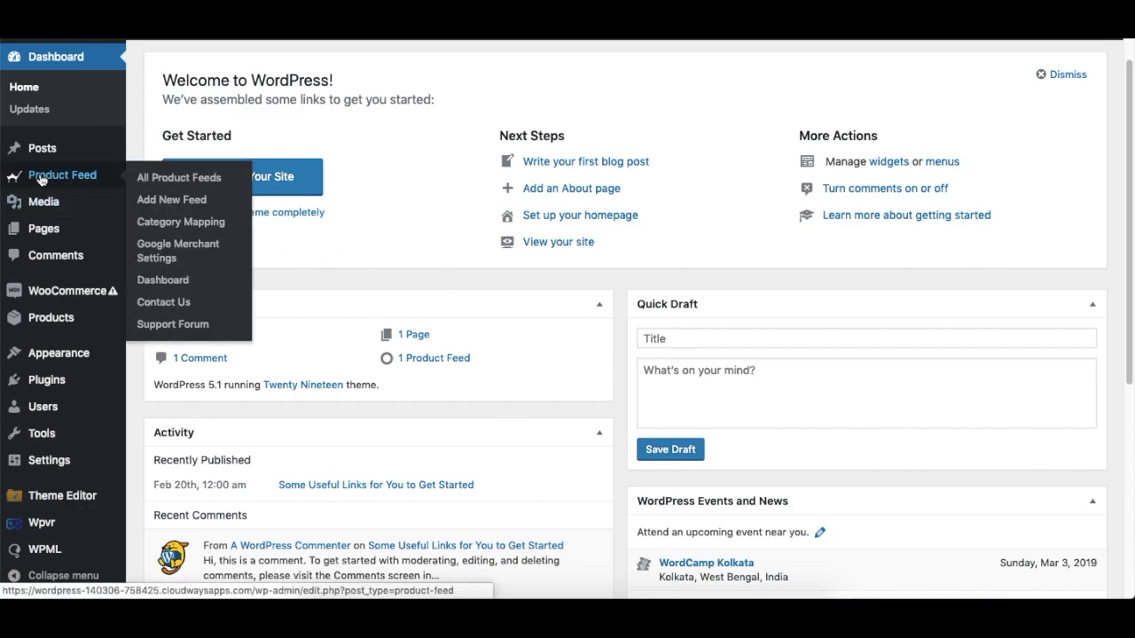
pyautogui.moveTo(107, 181)
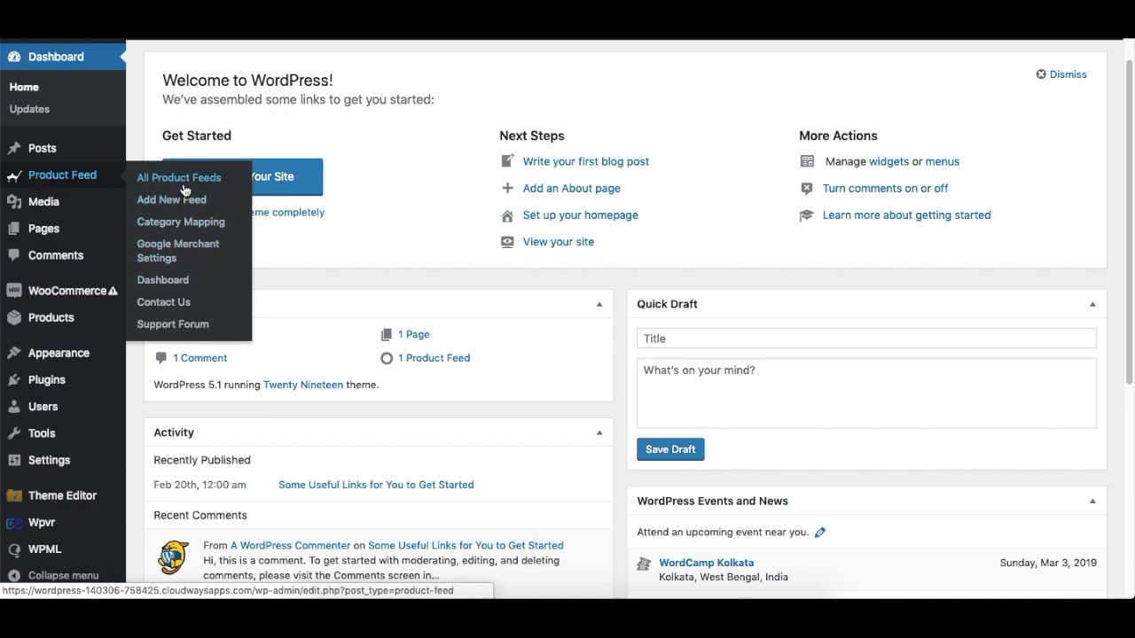
# - Start a new product feed via Add New Feed in the Product Feed sidebar menu
pyautogui.click(170, 198)
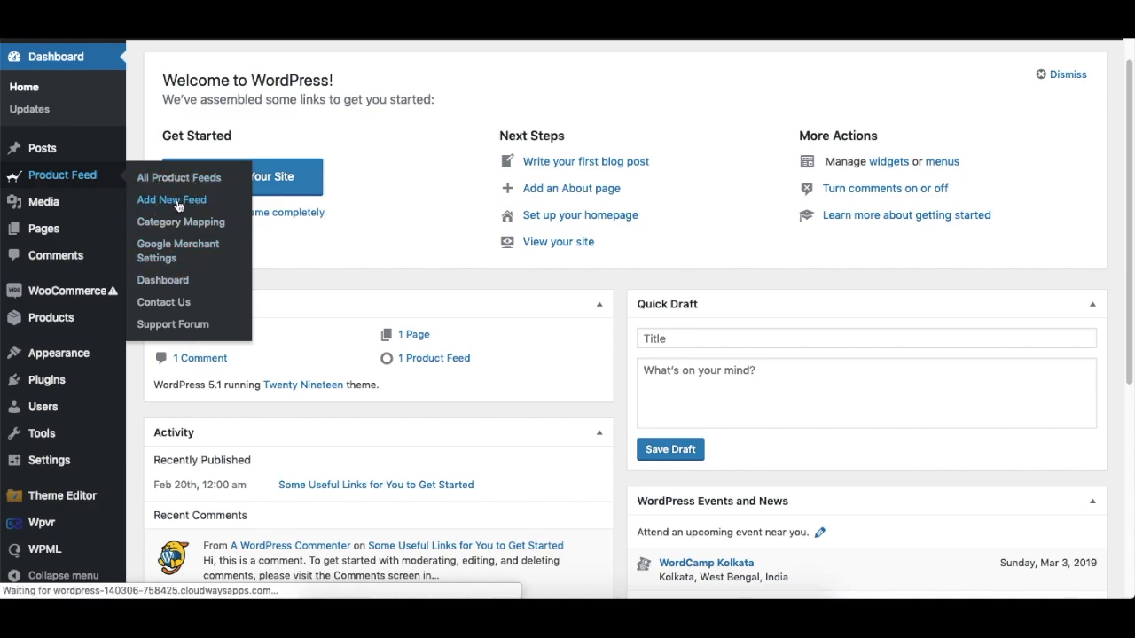
# - Title the new product feed 'Demo1' in the feed title field
pyautogui.click(170, 199)
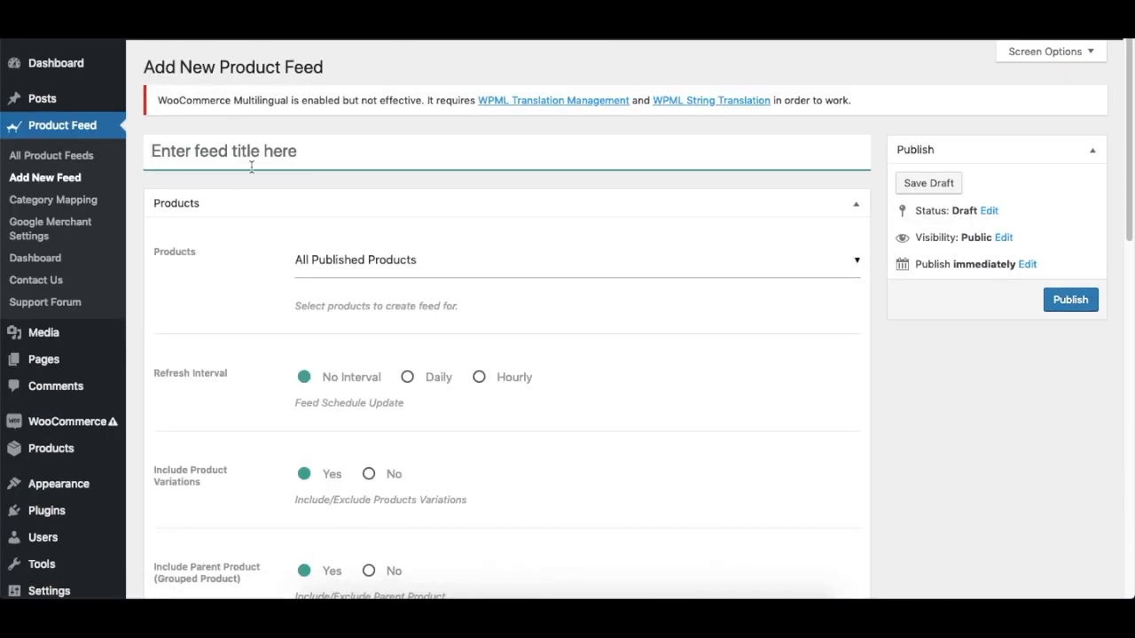
pyautogui.write('D')
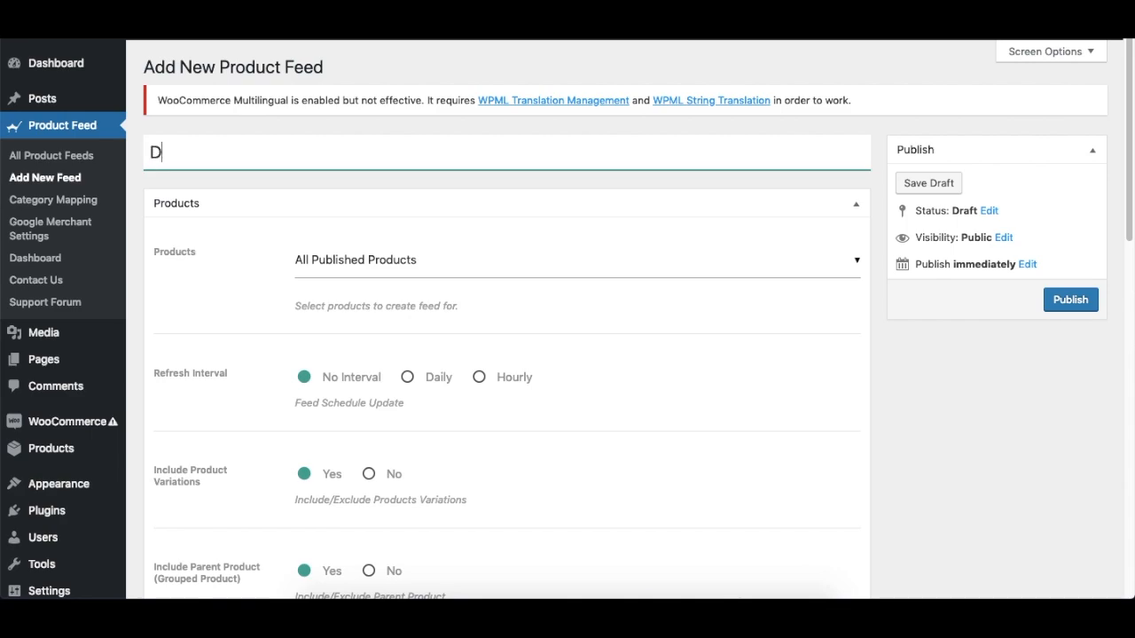
pyautogui.write('emo')
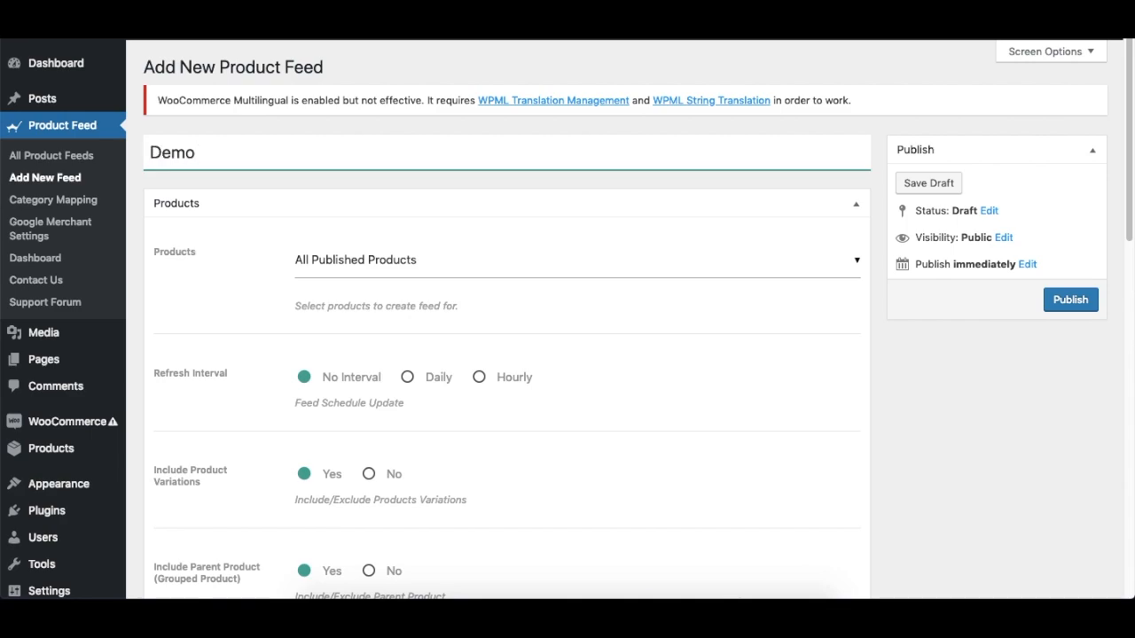
pyautogui.write('1')
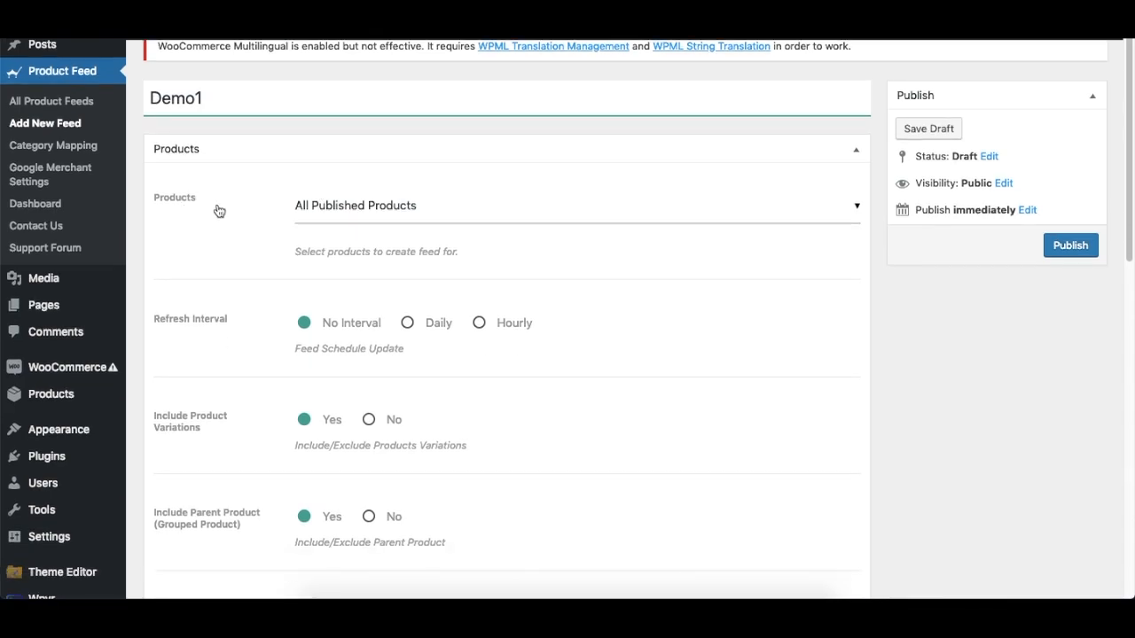
pyautogui.moveTo(404, 211)
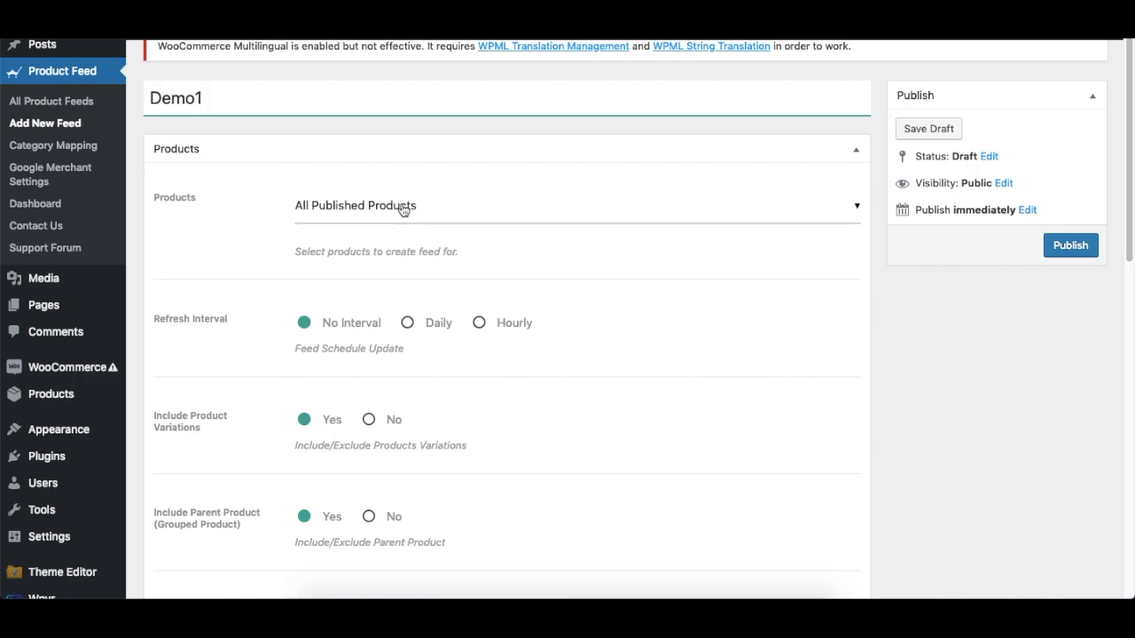
# - Show the Products source choices: All Published Products, Custom, Category and Tag Filter
pyautogui.click(576, 206)
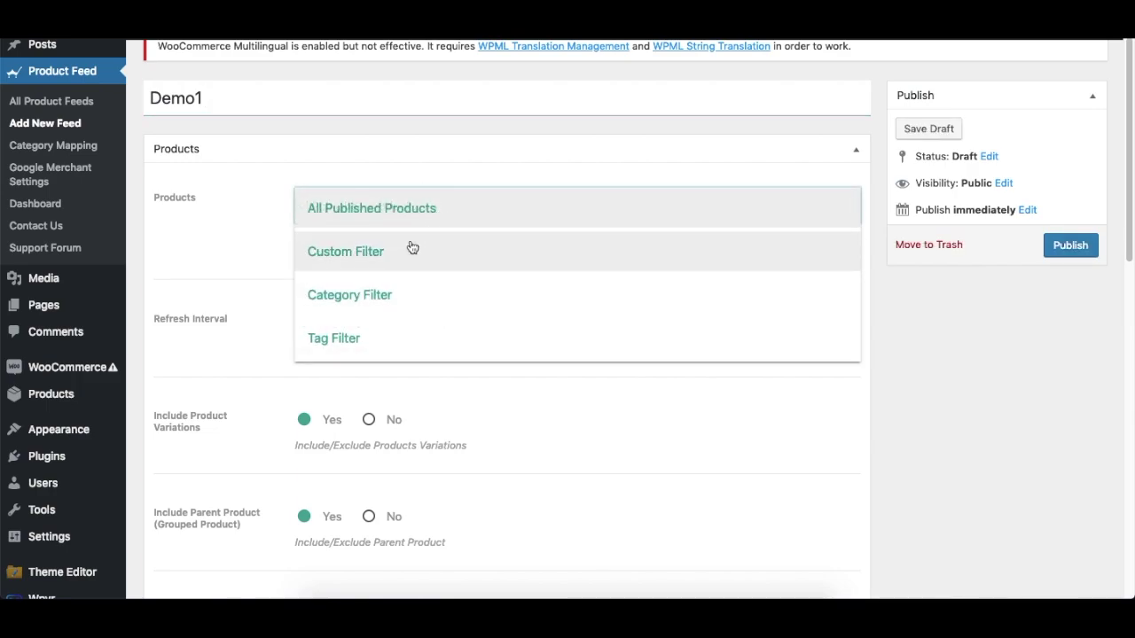
pyautogui.moveTo(422, 345)
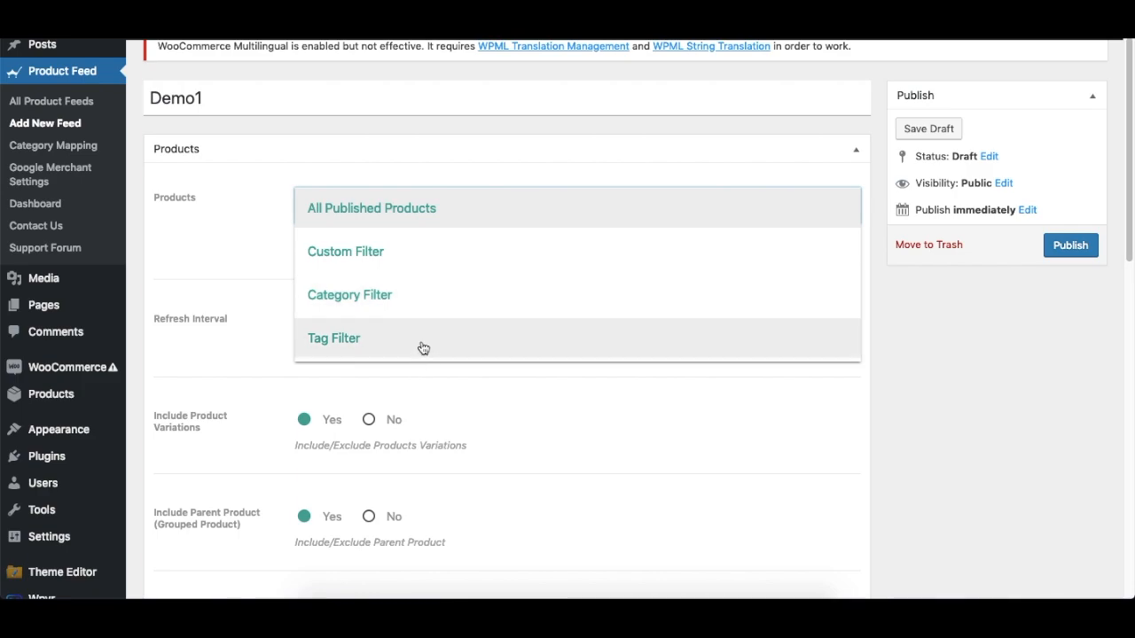
pyautogui.moveTo(410, 294)
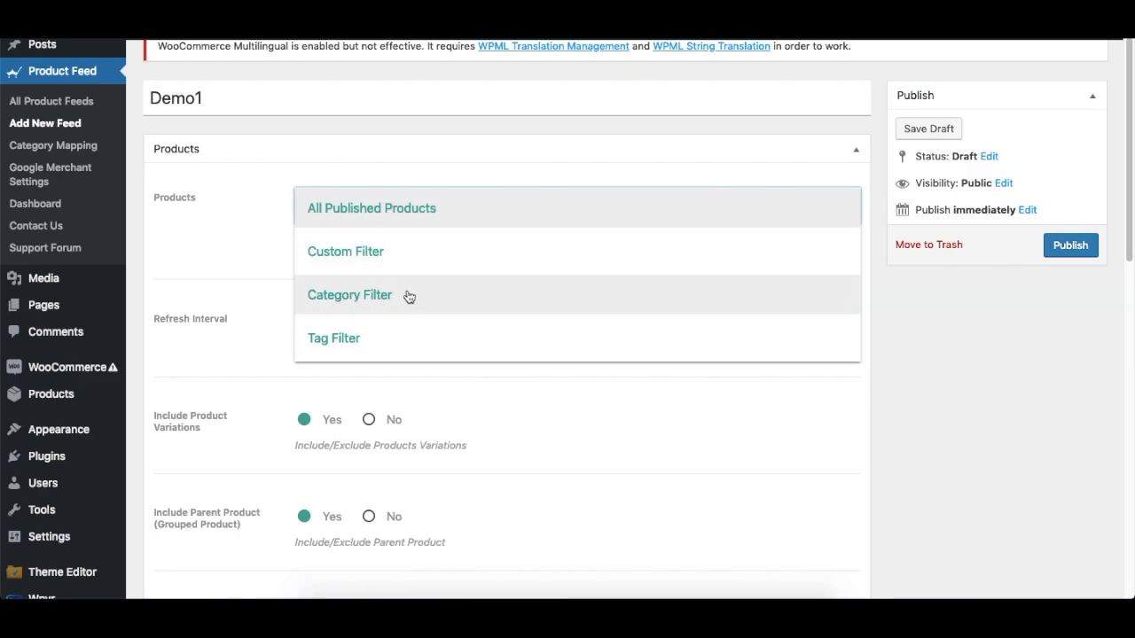
pyautogui.moveTo(388, 257)
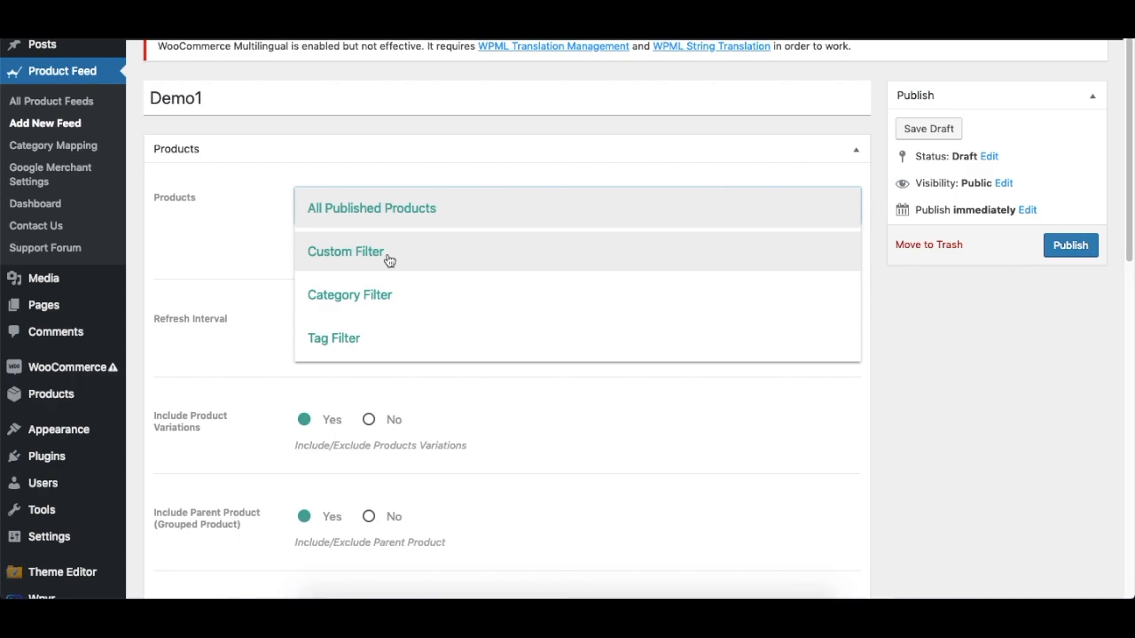
pyautogui.moveTo(381, 245)
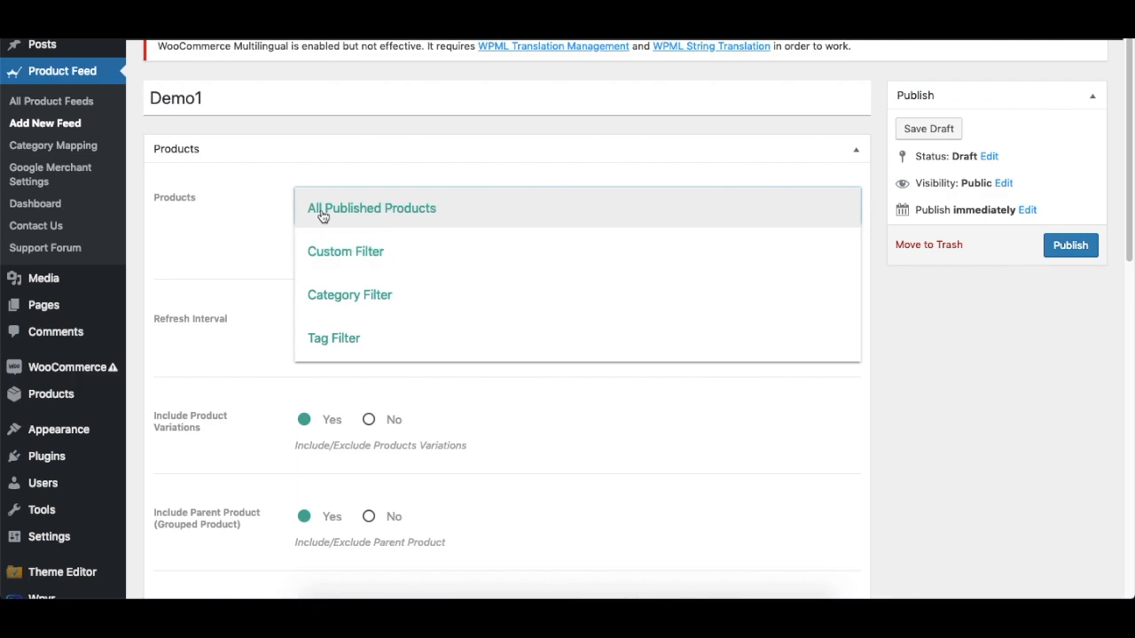
pyautogui.moveTo(429, 212)
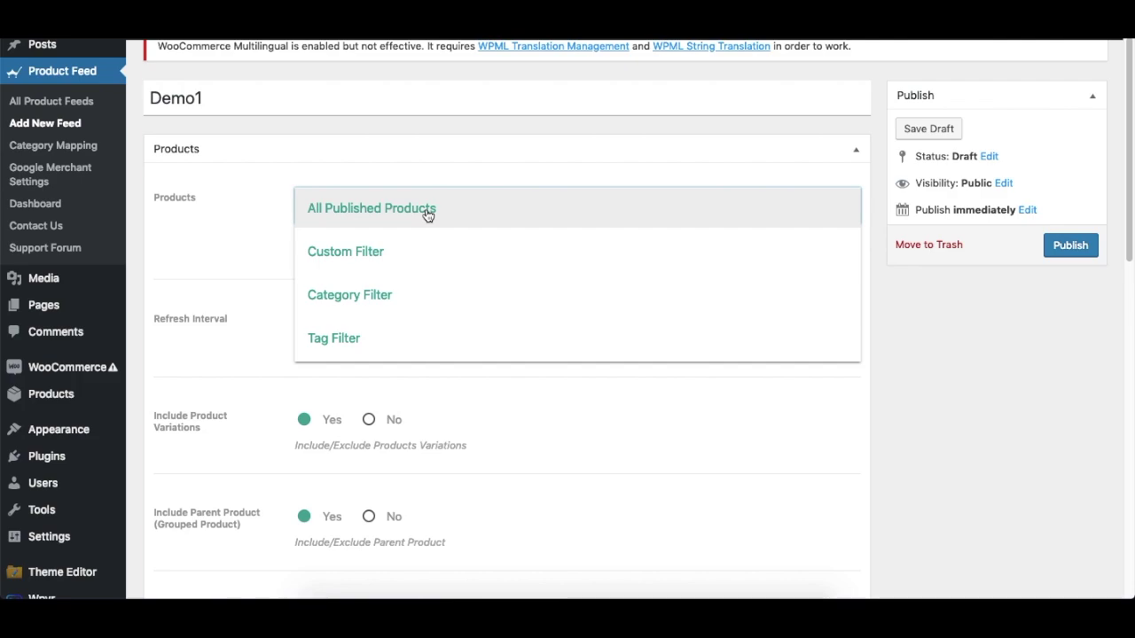
pyautogui.moveTo(450, 266)
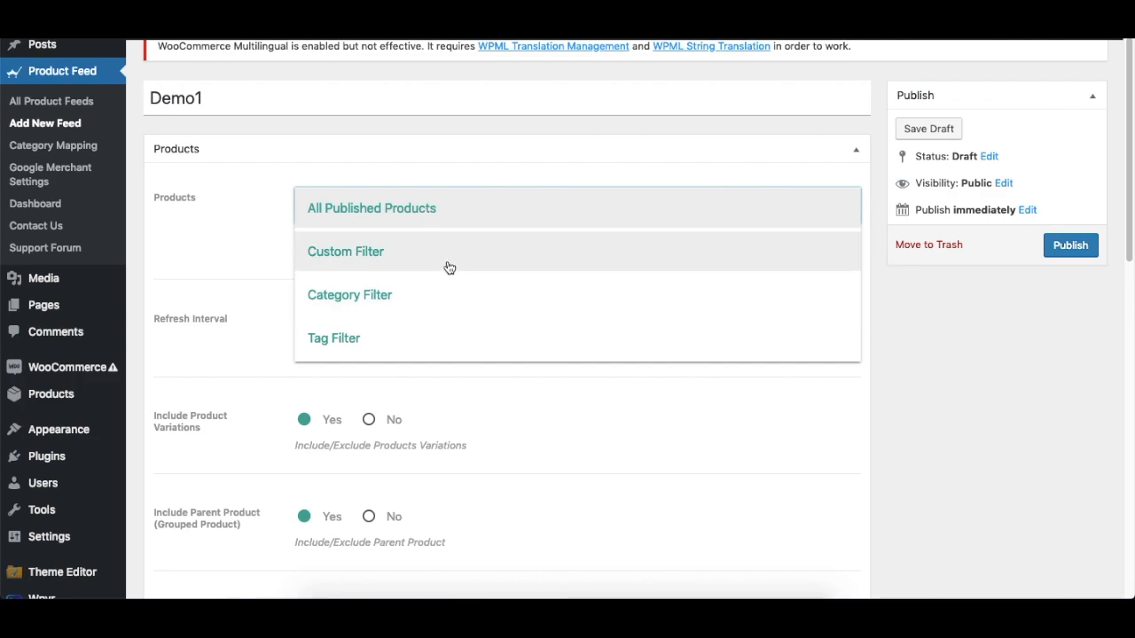
pyautogui.moveTo(429, 222)
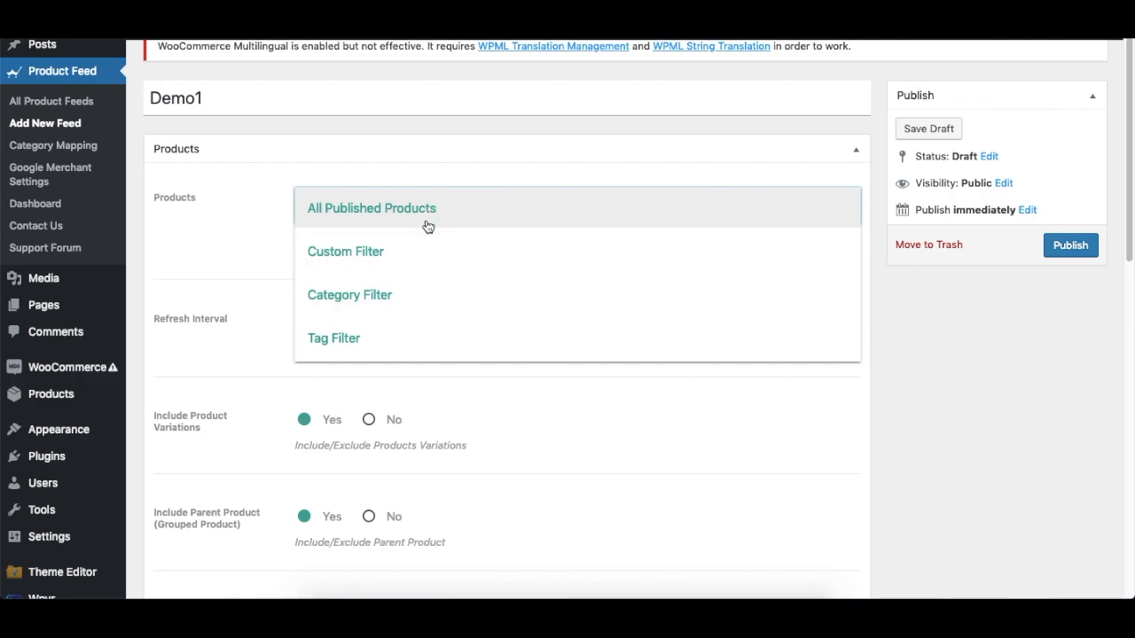
# - Keep All Published Products and review Refresh Interval, Variations, Parent Product and WPML Language
pyautogui.click(371, 208)
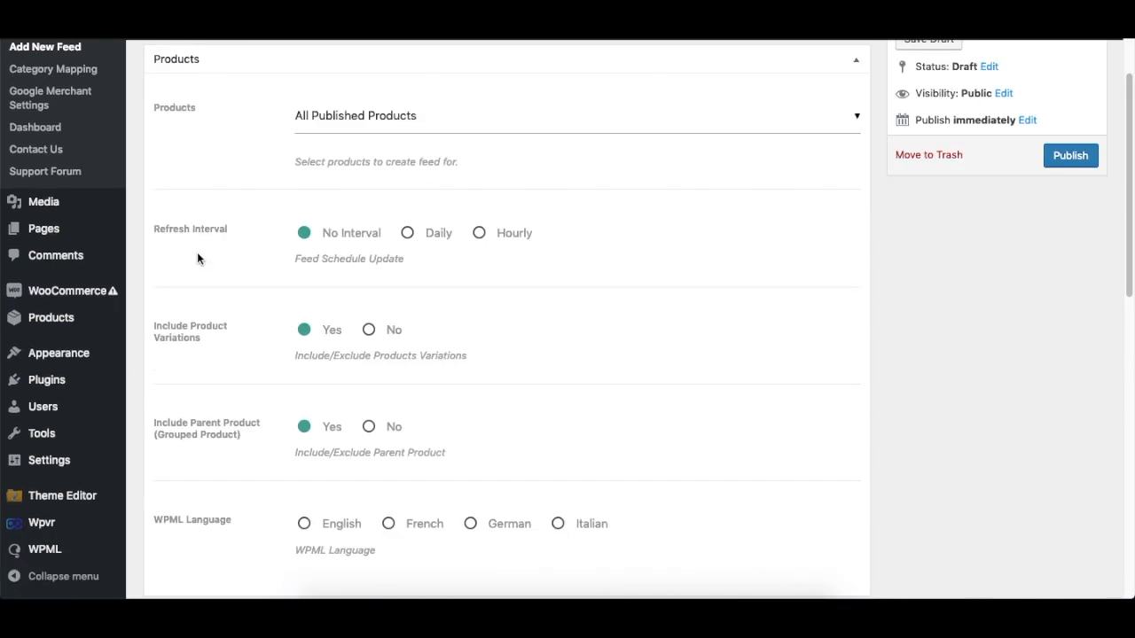
pyautogui.moveTo(428, 241)
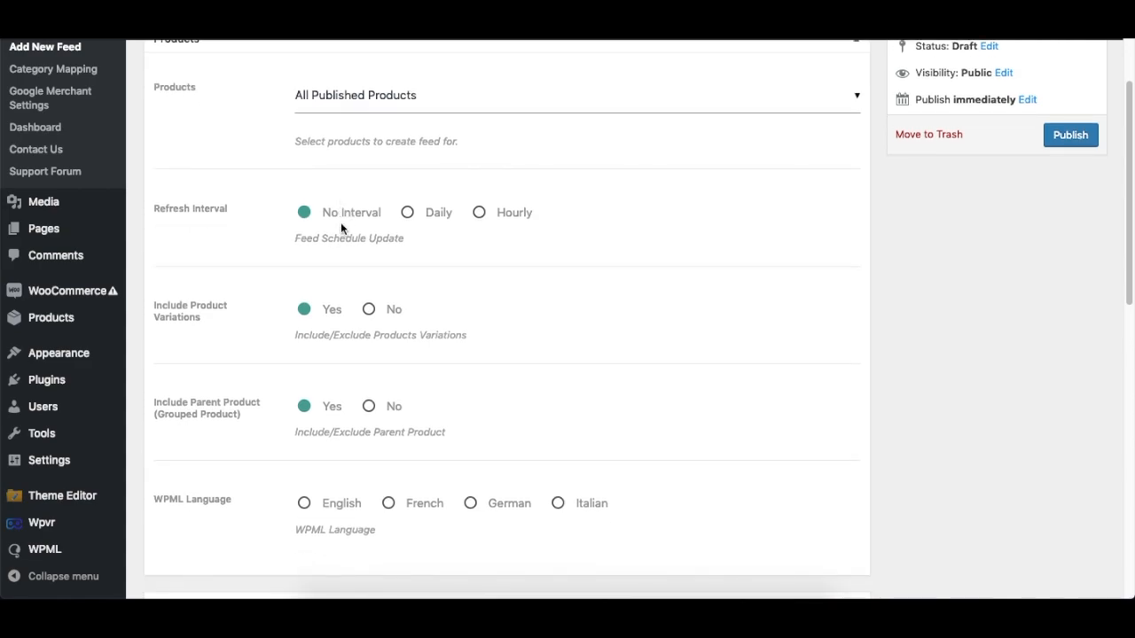
pyautogui.scroll(-3)
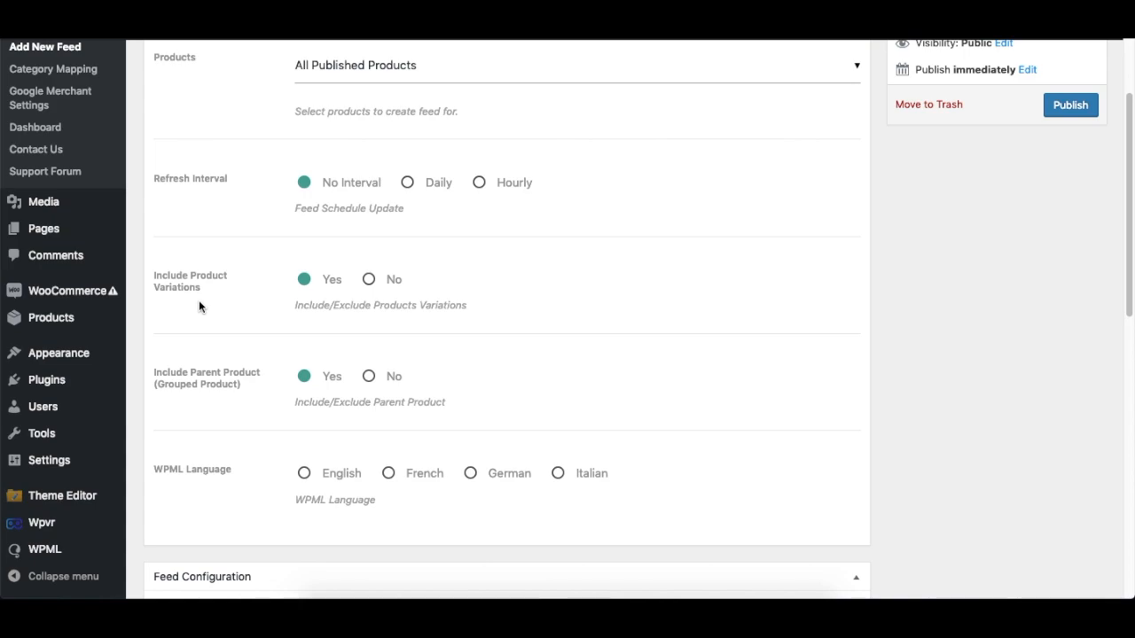
pyautogui.scroll(-3)
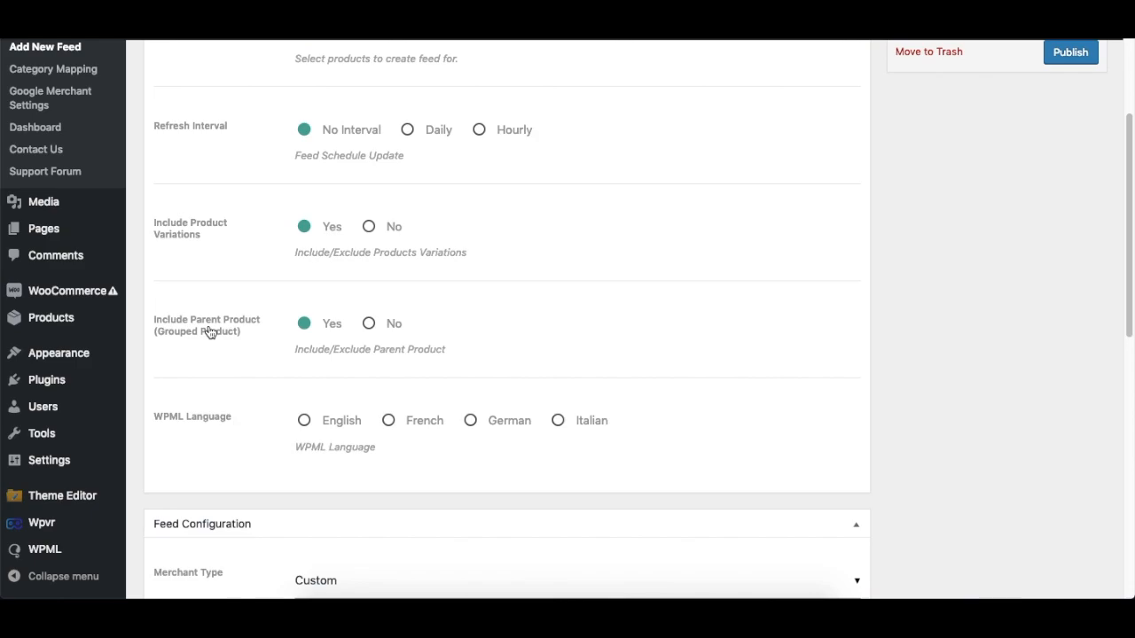
pyautogui.moveTo(235, 355)
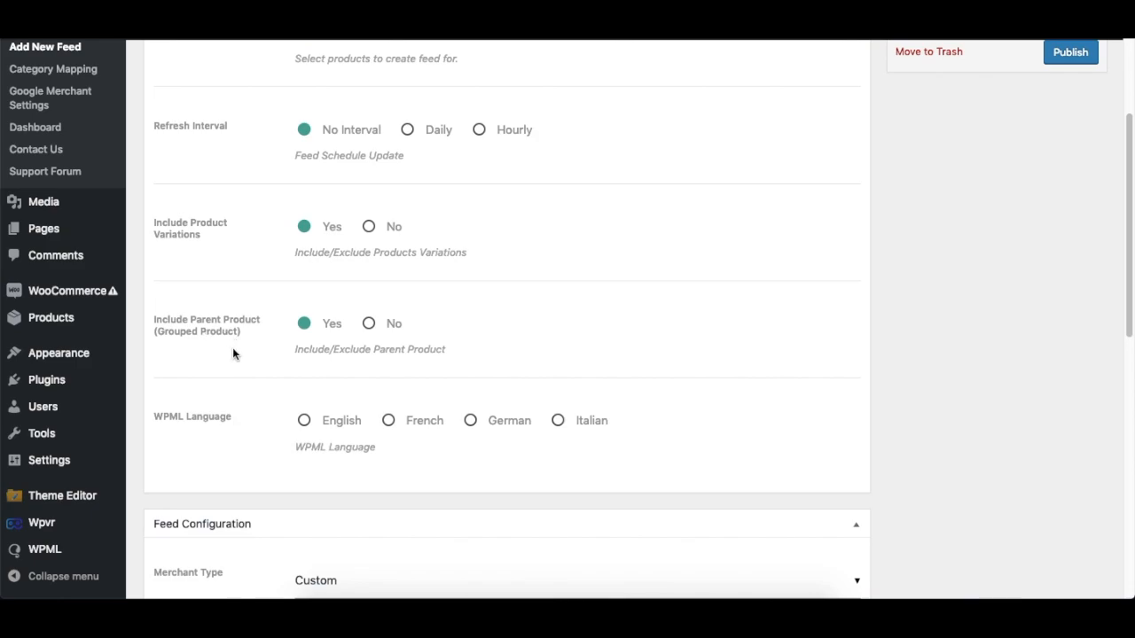
pyautogui.moveTo(177, 417)
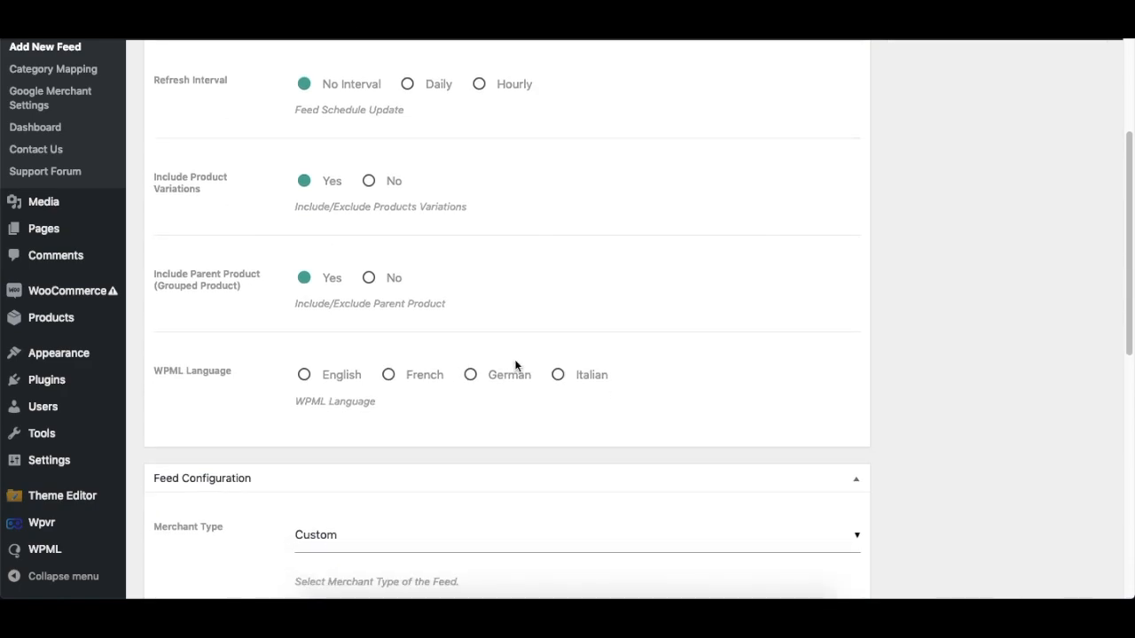
pyautogui.moveTo(505, 427)
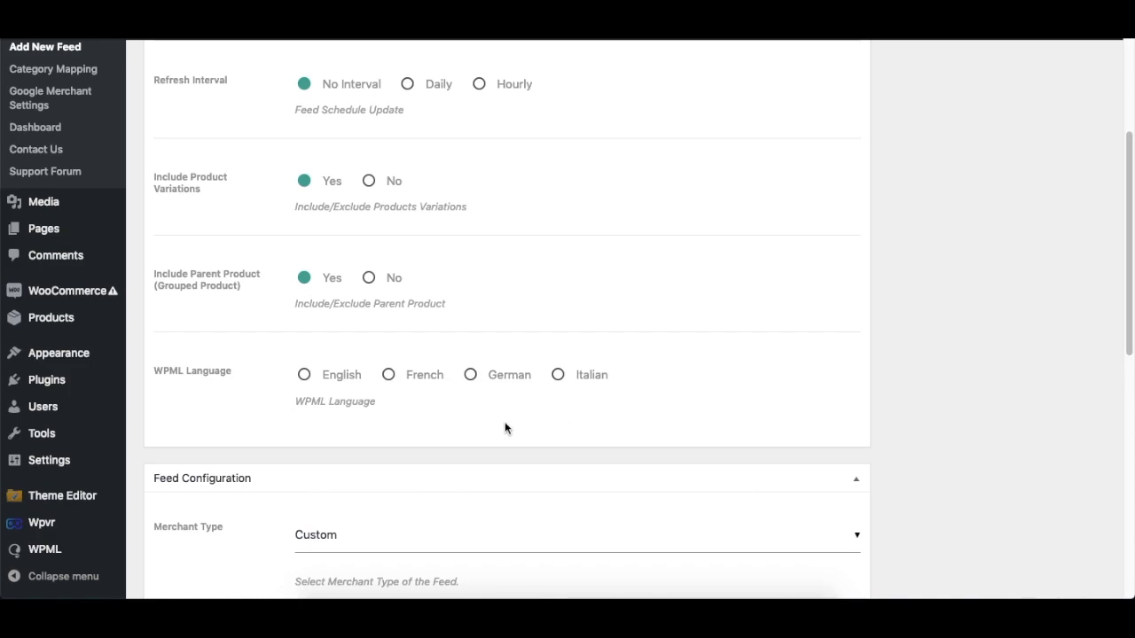
pyautogui.moveTo(629, 373)
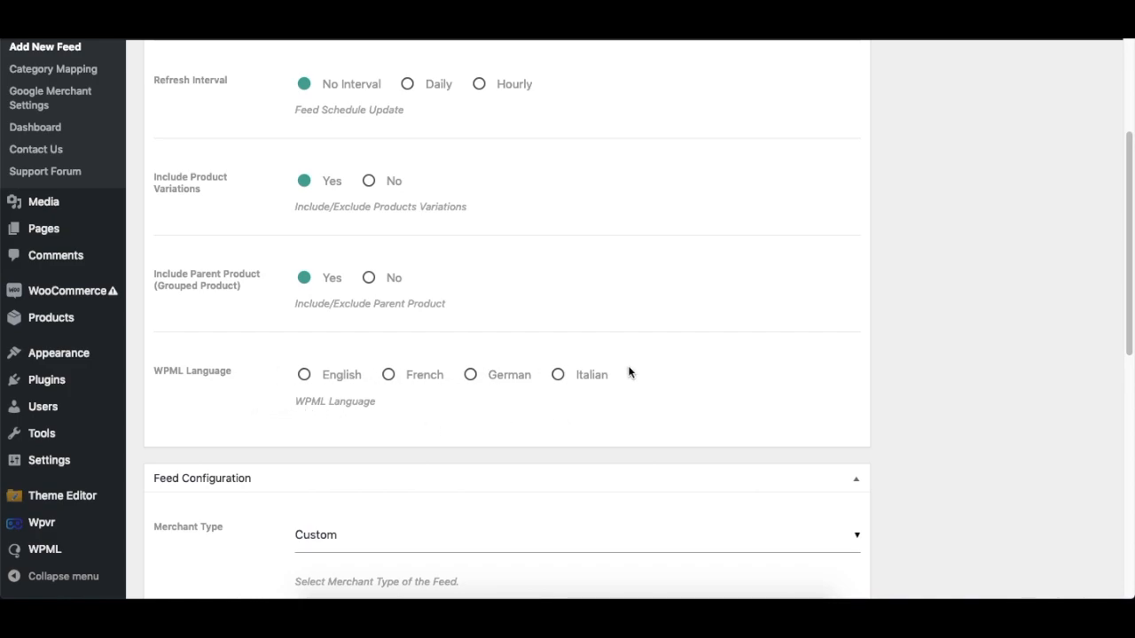
pyautogui.moveTo(505, 399)
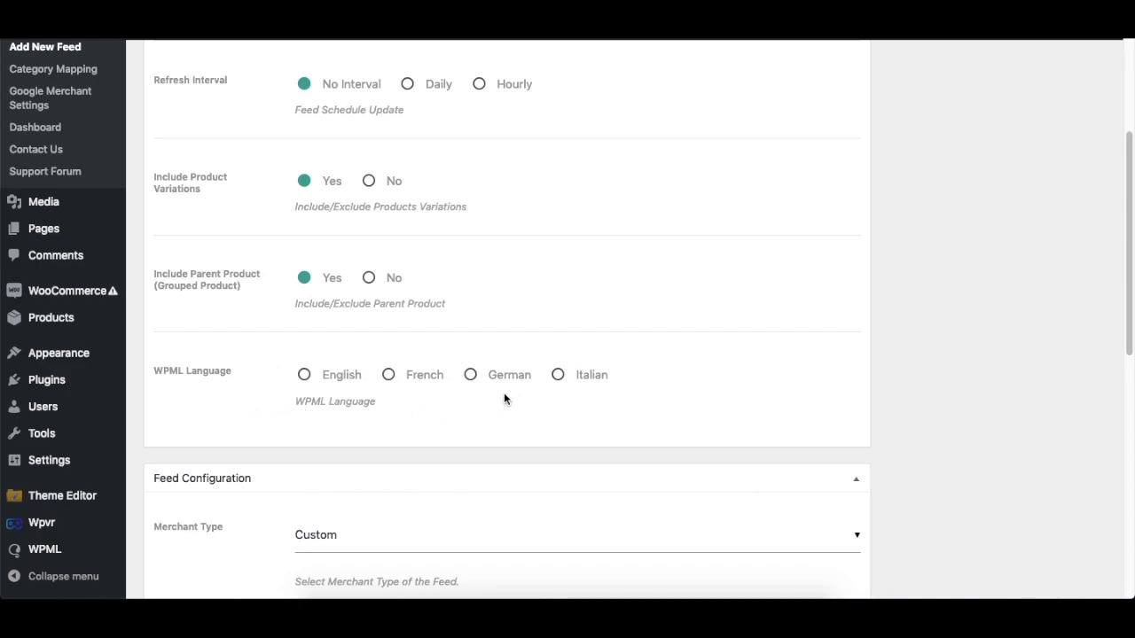
pyautogui.moveTo(530, 382)
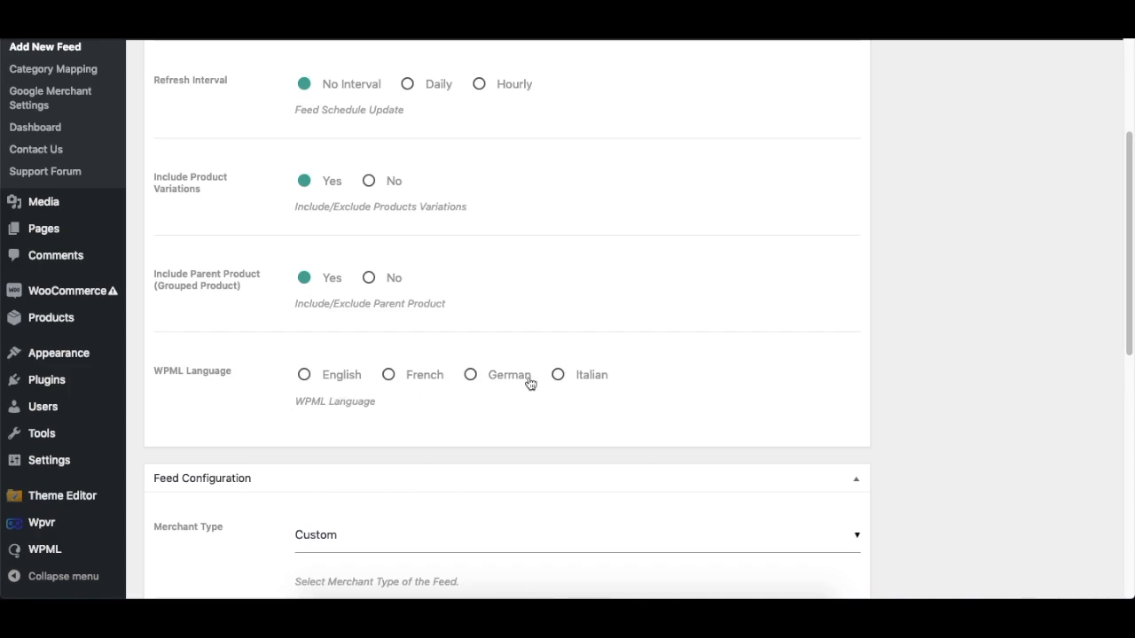
pyautogui.moveTo(576, 374)
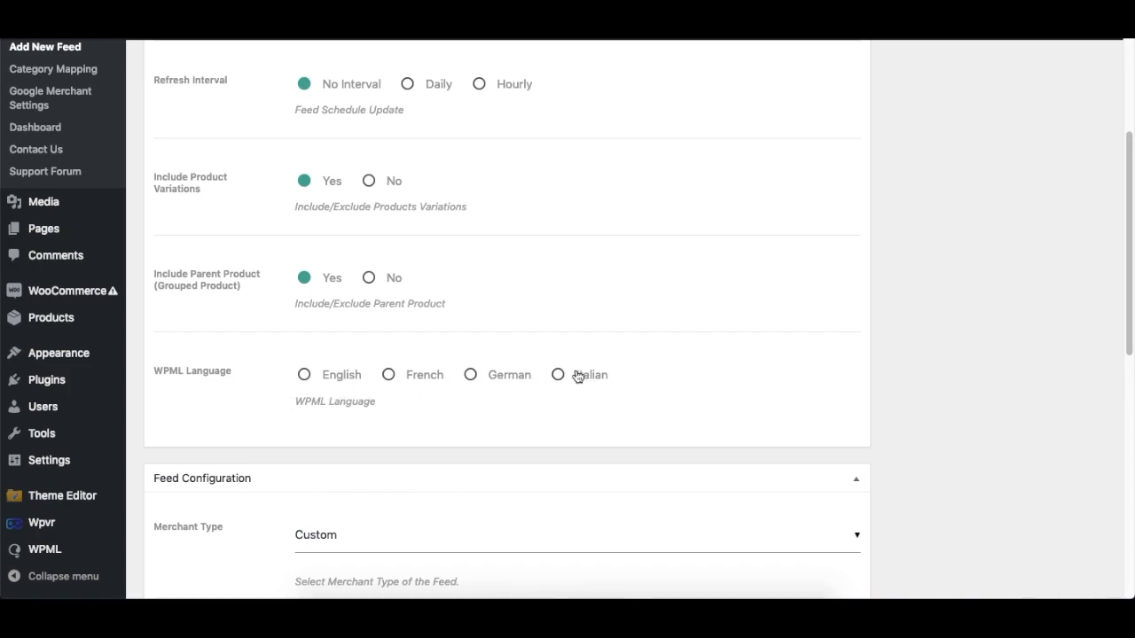
# - Set the feed's Merchant Type to Google Shopping in Feed Configuration
pyautogui.scroll(-3)
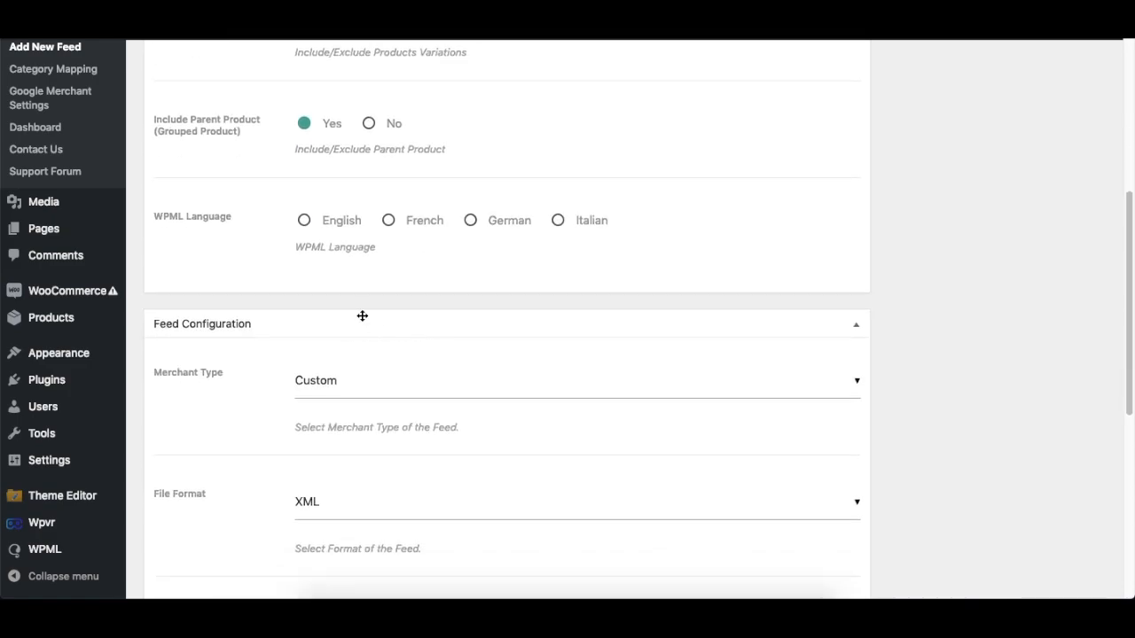
pyautogui.moveTo(369, 351)
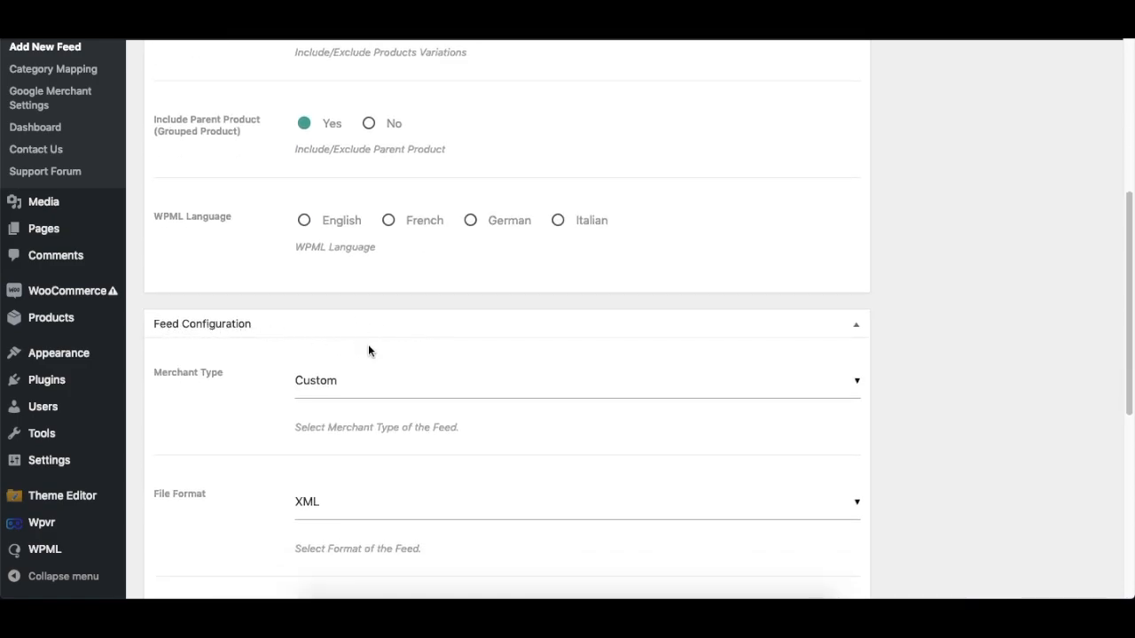
pyautogui.scroll(-3)
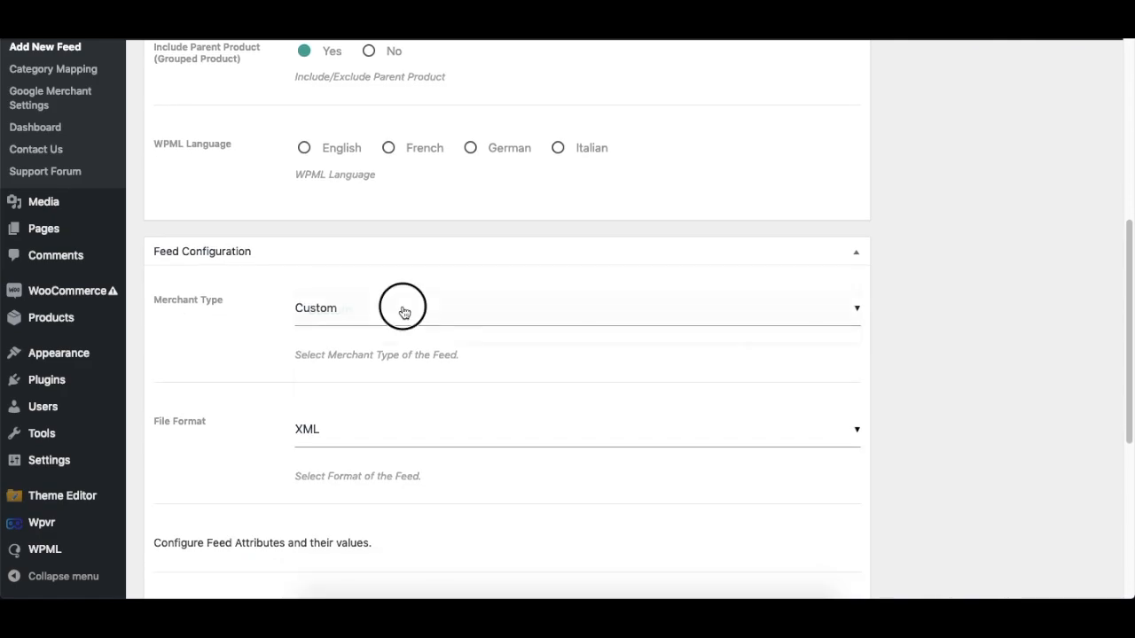
pyautogui.click(577, 308)
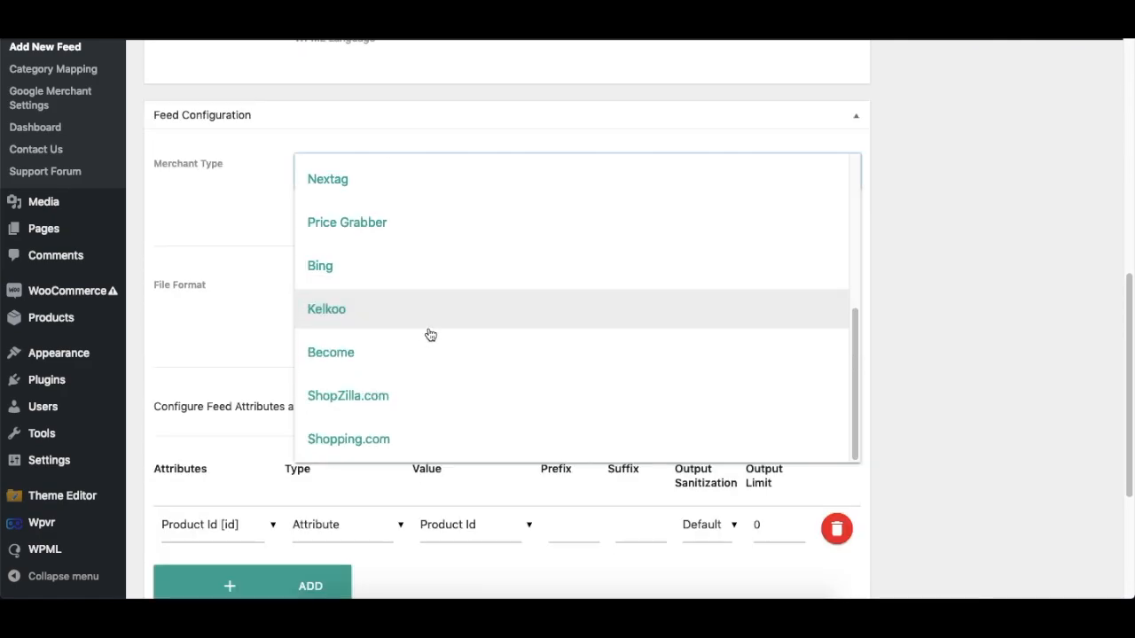
pyautogui.scroll(3)
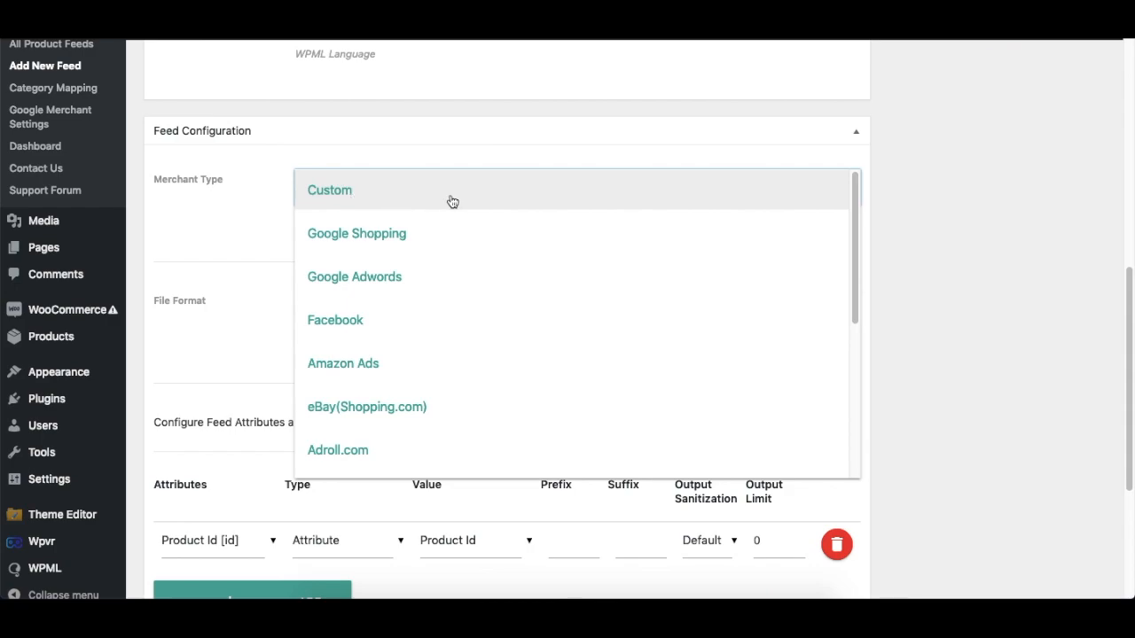
pyautogui.moveTo(412, 239)
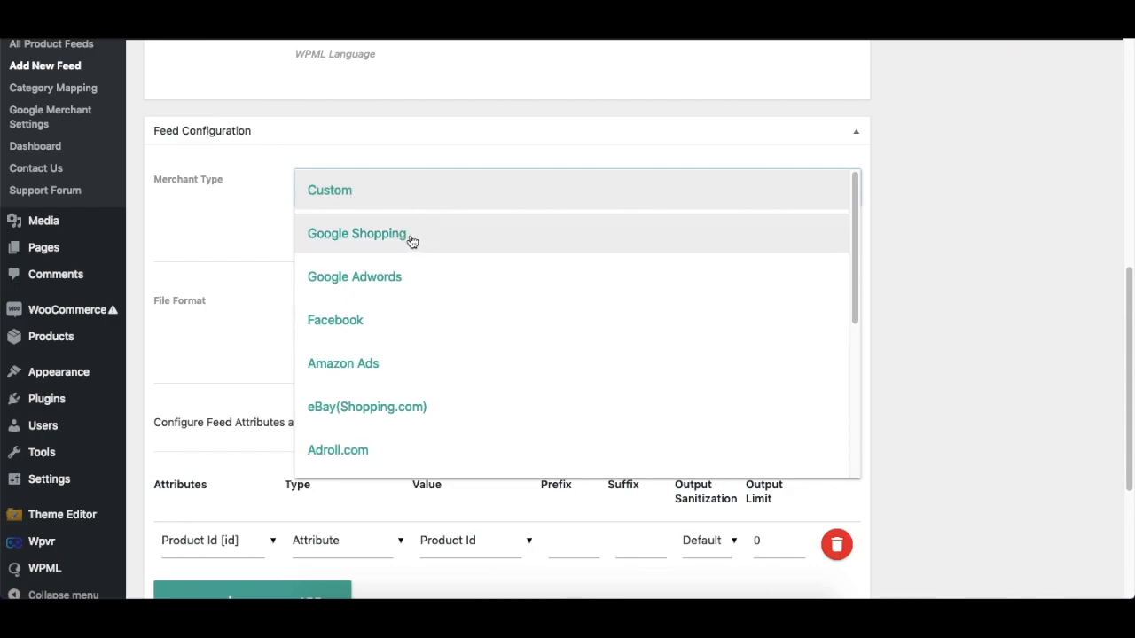
pyautogui.click(357, 234)
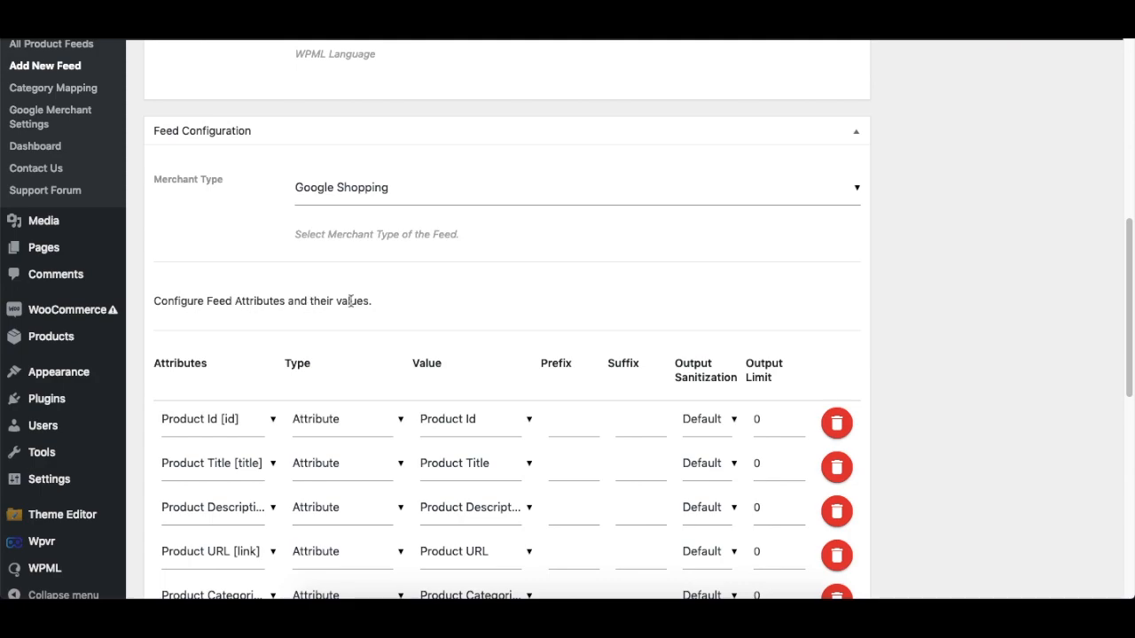
pyautogui.scroll(-3)
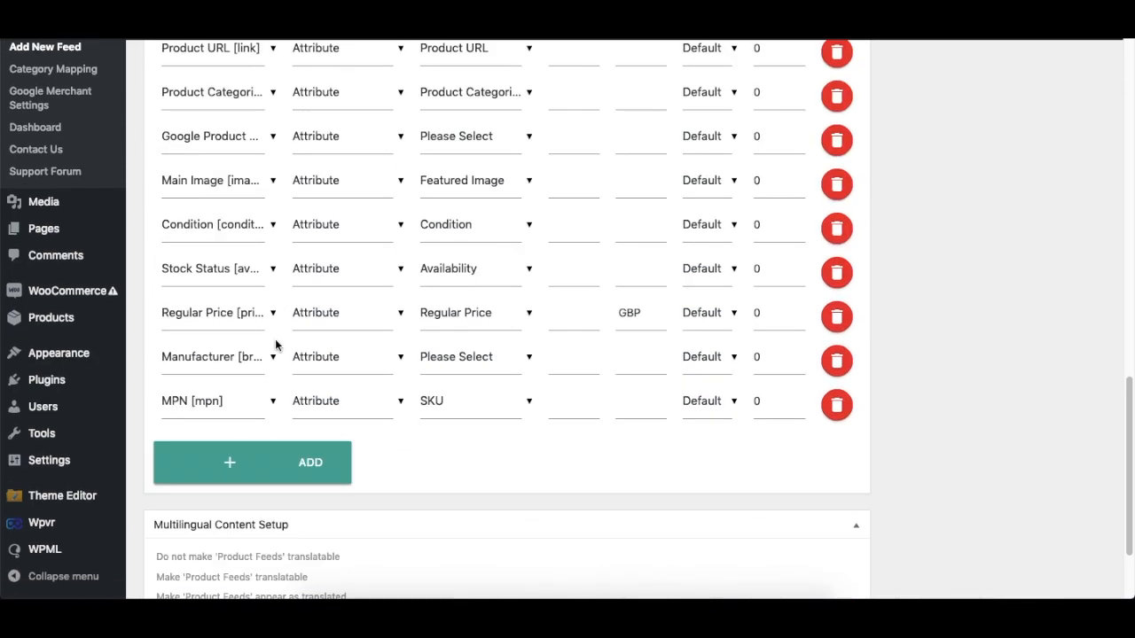
pyautogui.scroll(3)
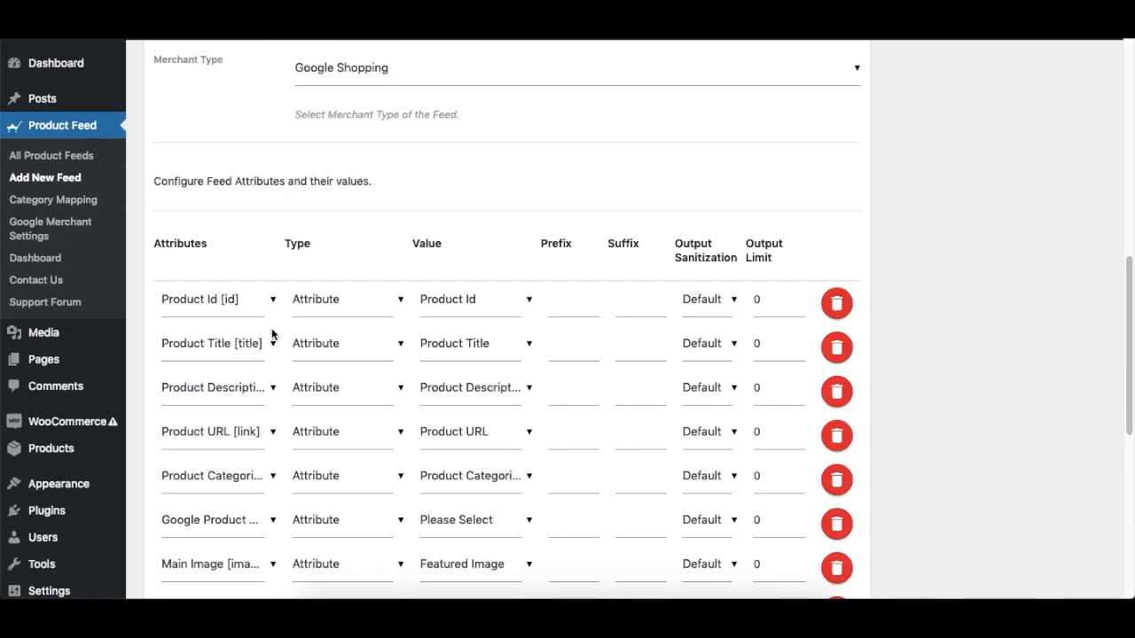
pyautogui.scroll(-3)
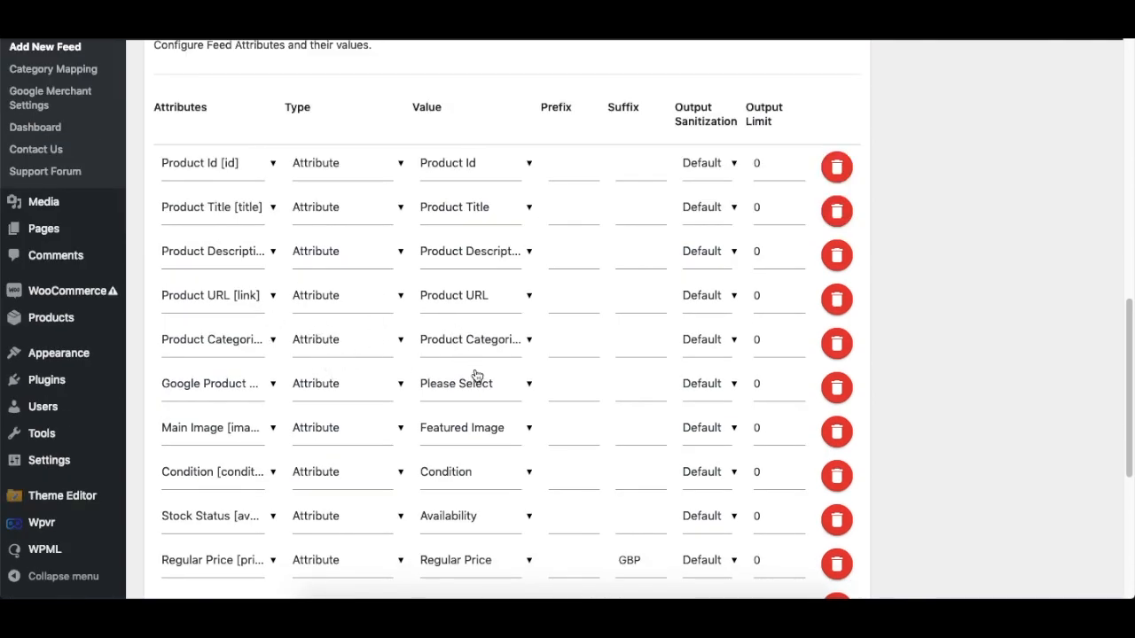
pyautogui.scroll(-3)
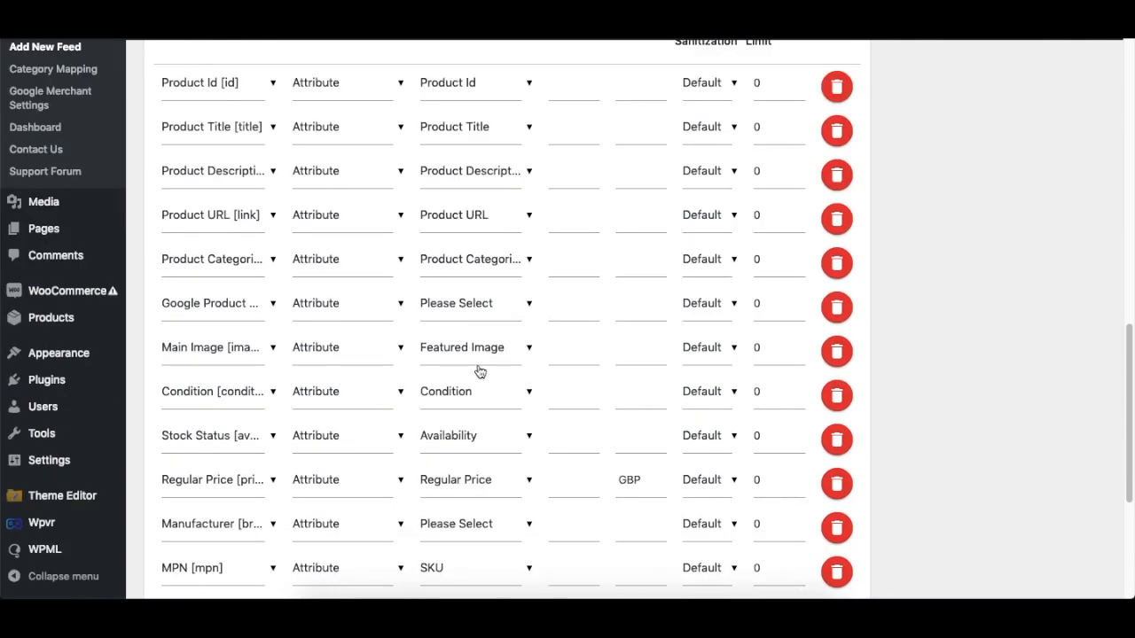
pyautogui.scroll(3)
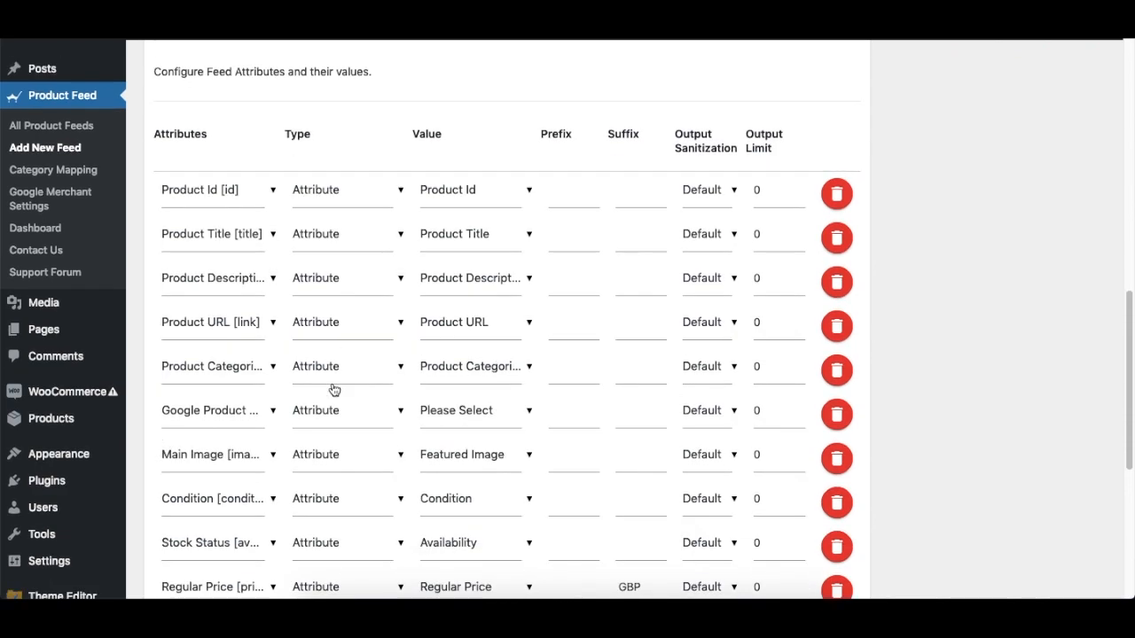
pyautogui.scroll(-3)
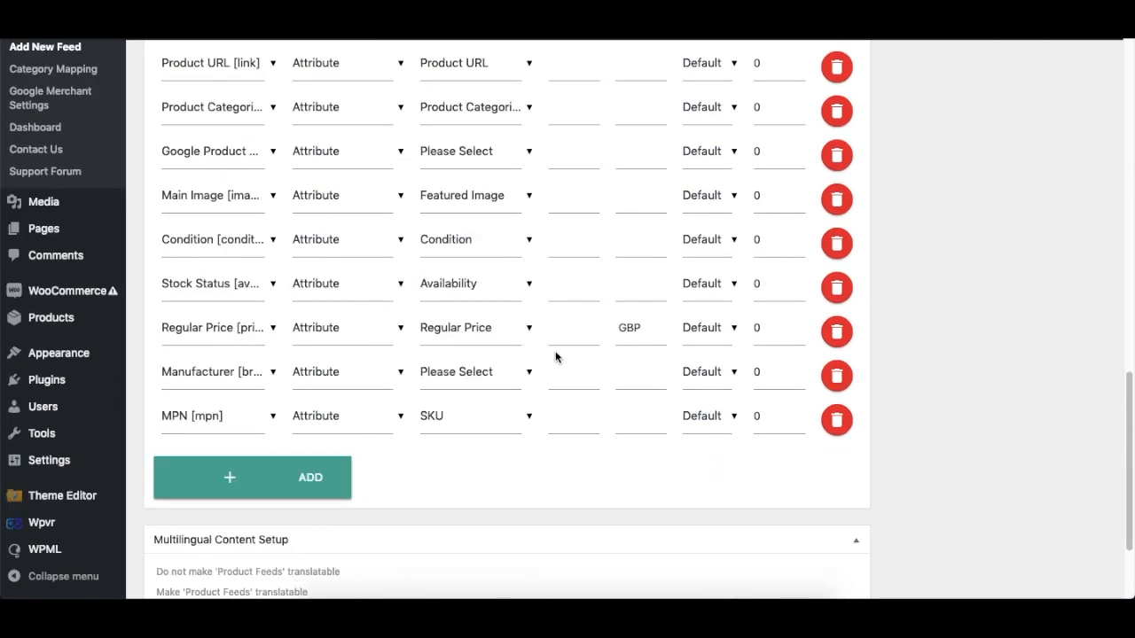
pyautogui.scroll(3)
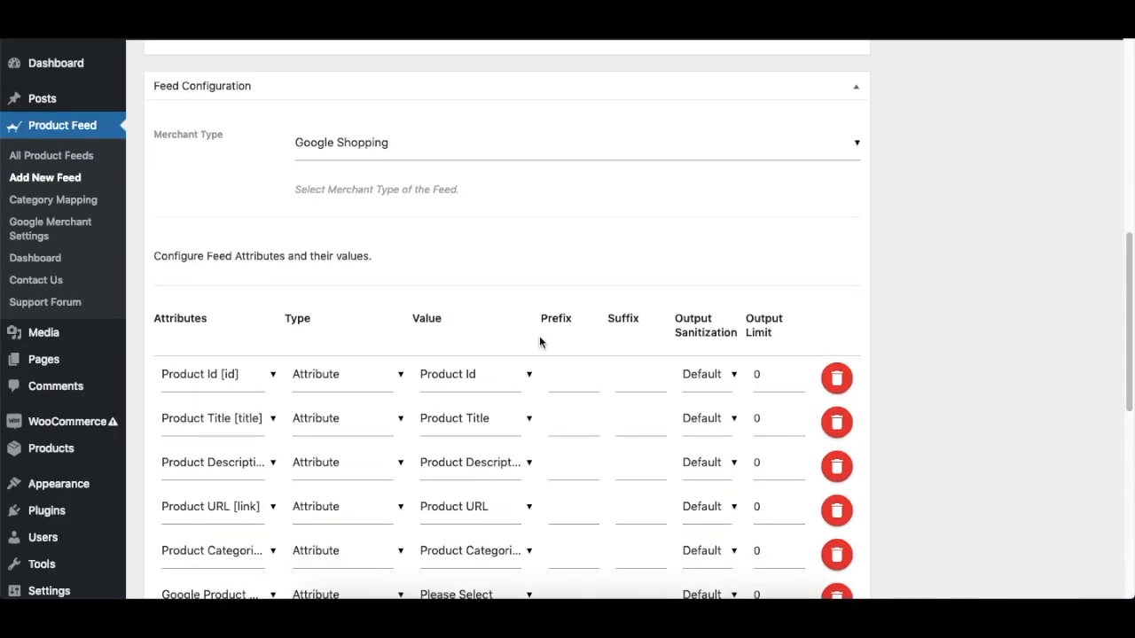
pyautogui.click(576, 142)
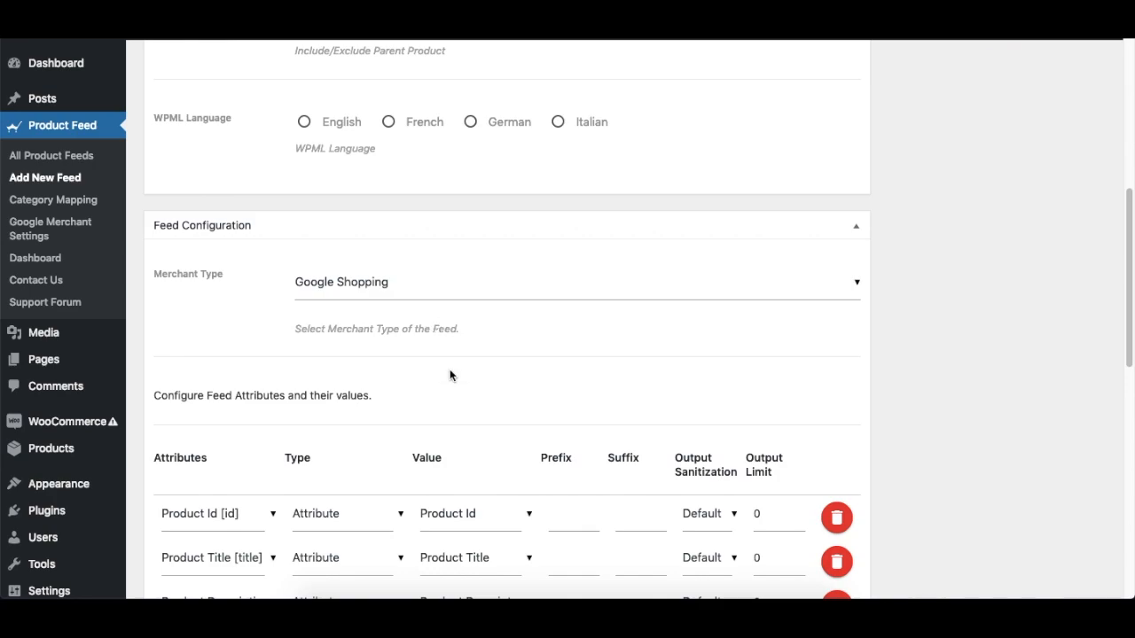
pyautogui.scroll(3)
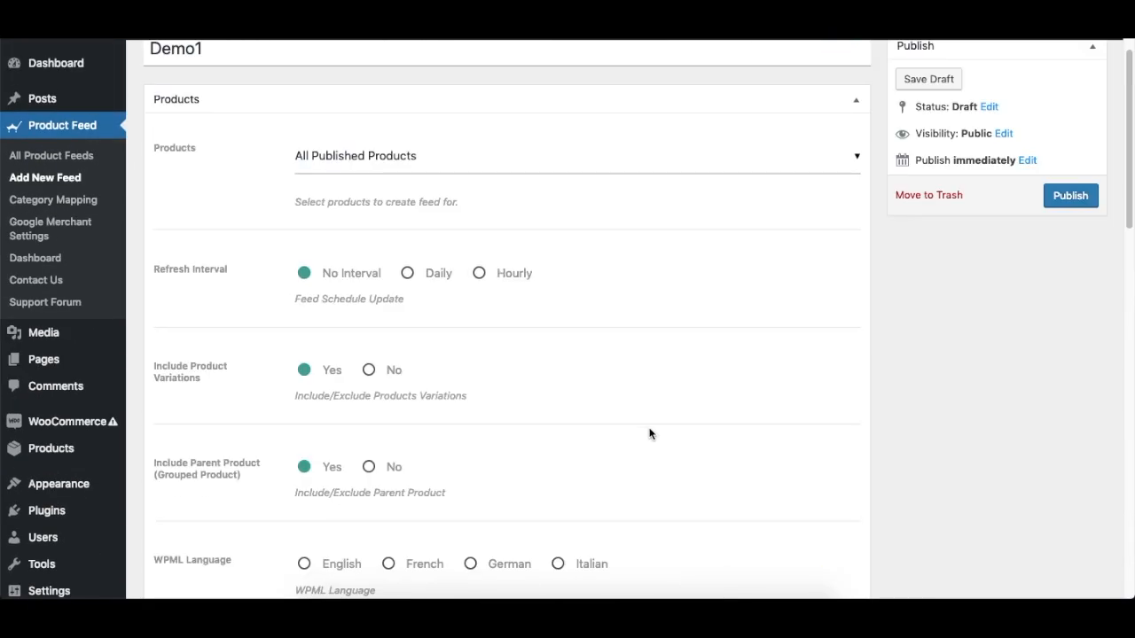
pyautogui.scroll(-3)
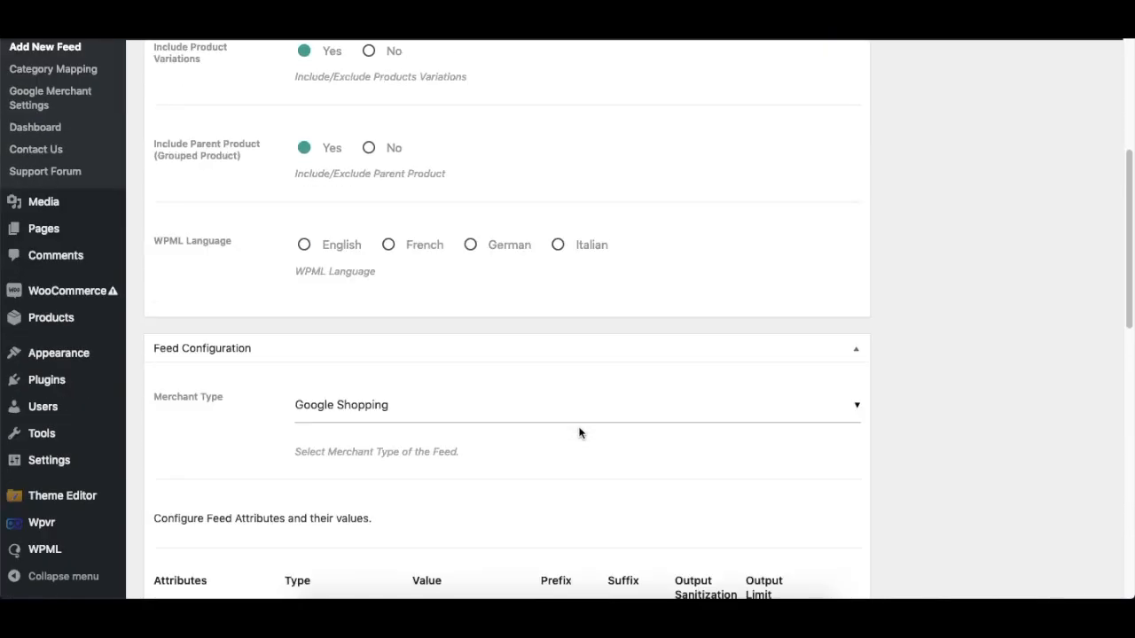
pyautogui.scroll(-3)
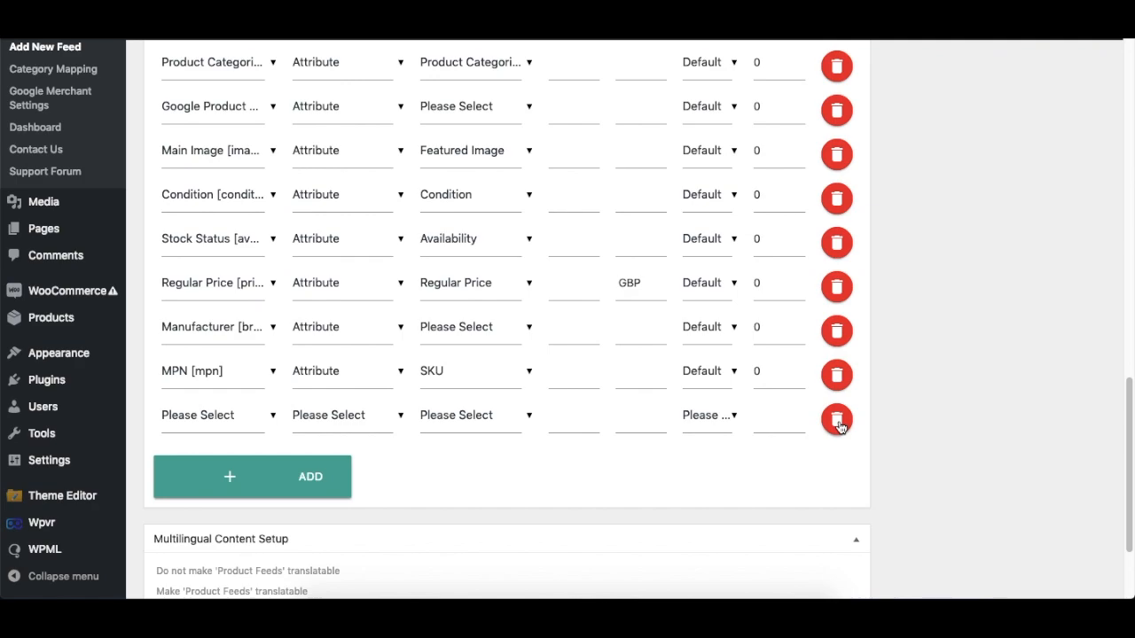
pyautogui.scroll(3)
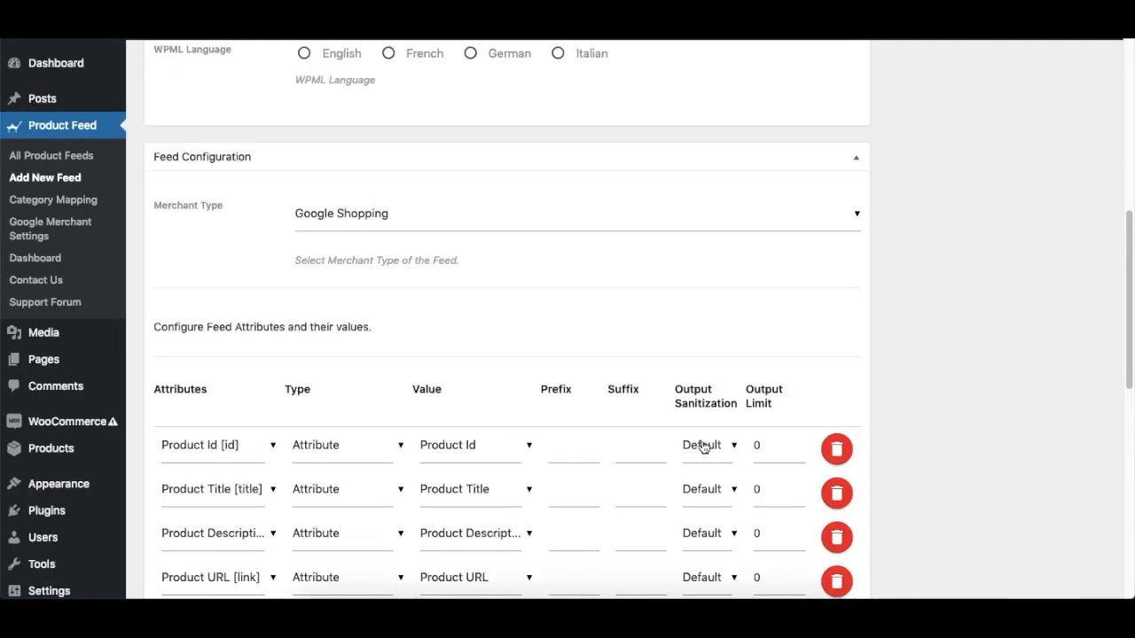
pyautogui.scroll(3)
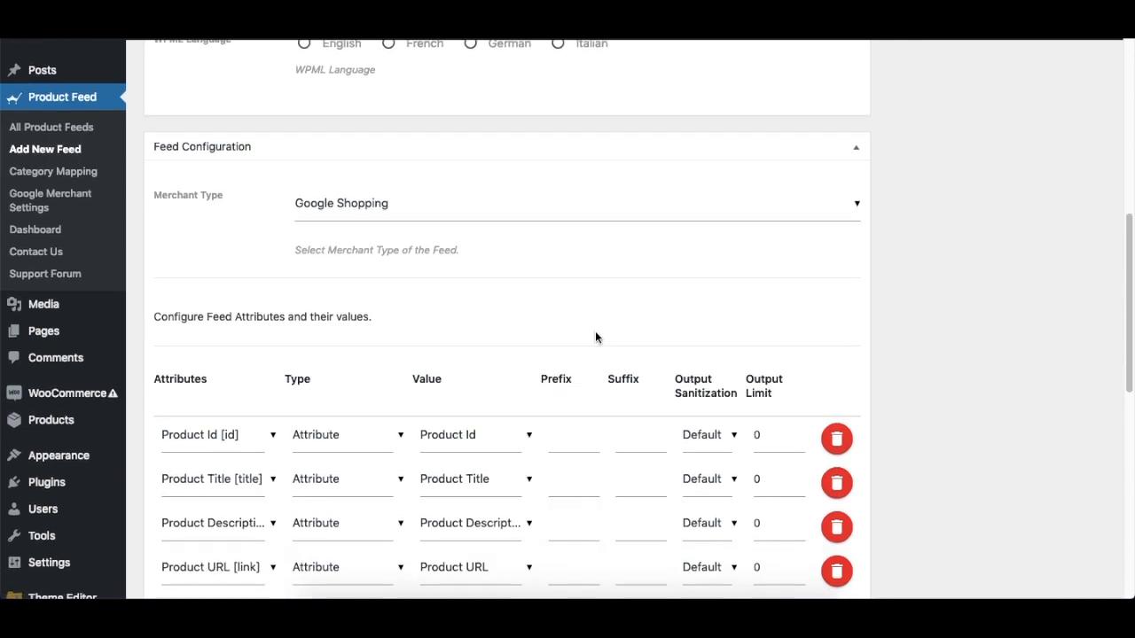
pyautogui.scroll(3)
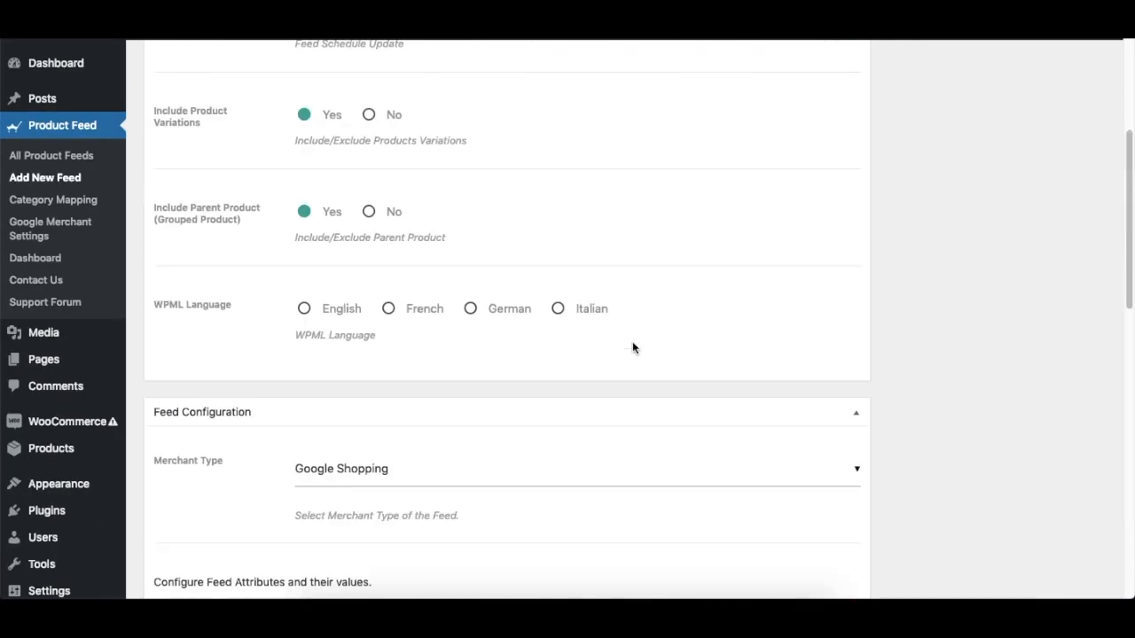
pyautogui.scroll(3)
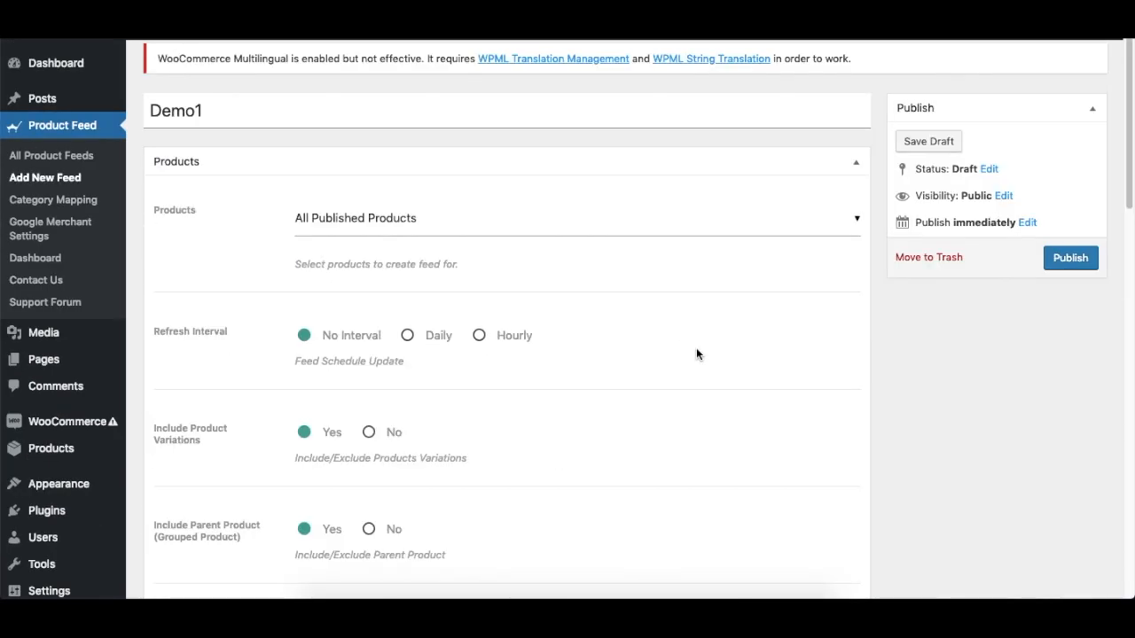
pyautogui.scroll(-3)
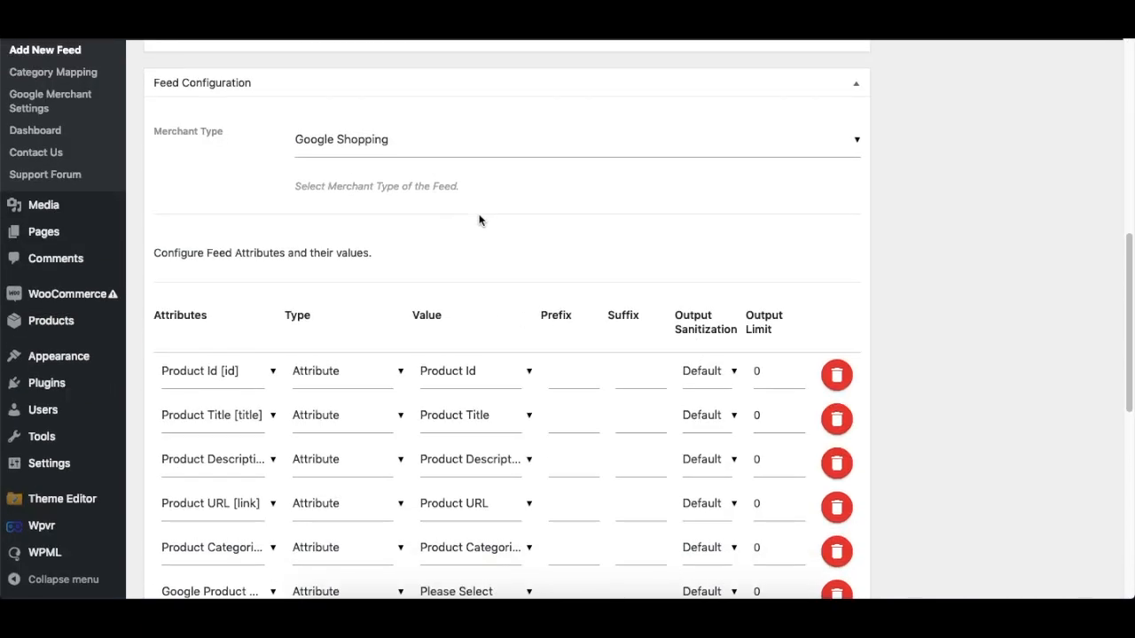
pyautogui.scroll(3)
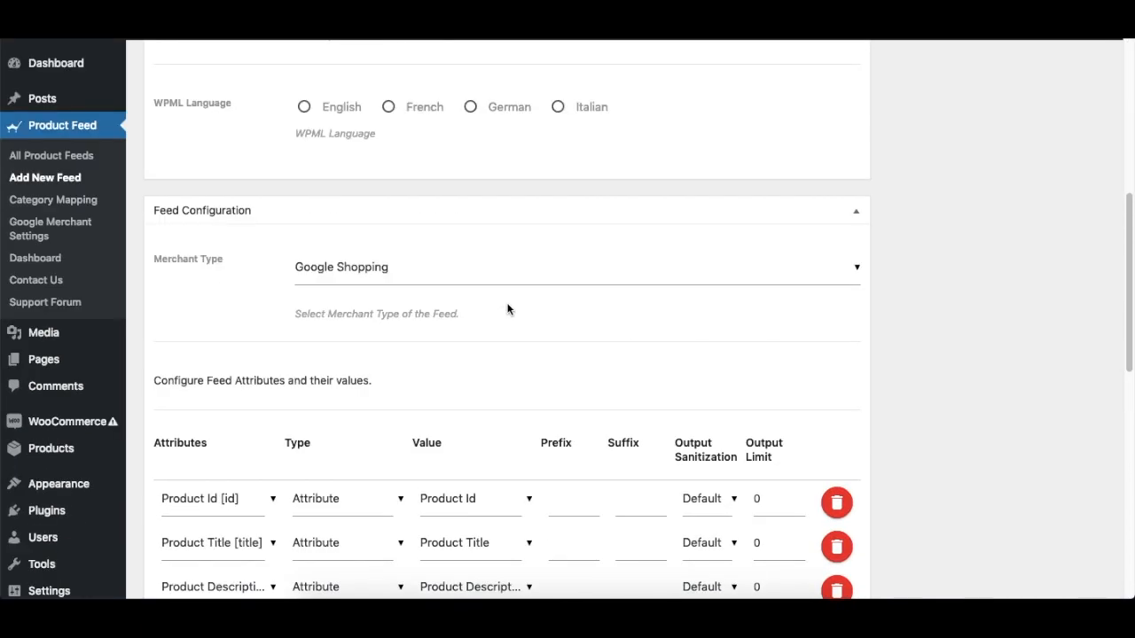
pyautogui.scroll(3)
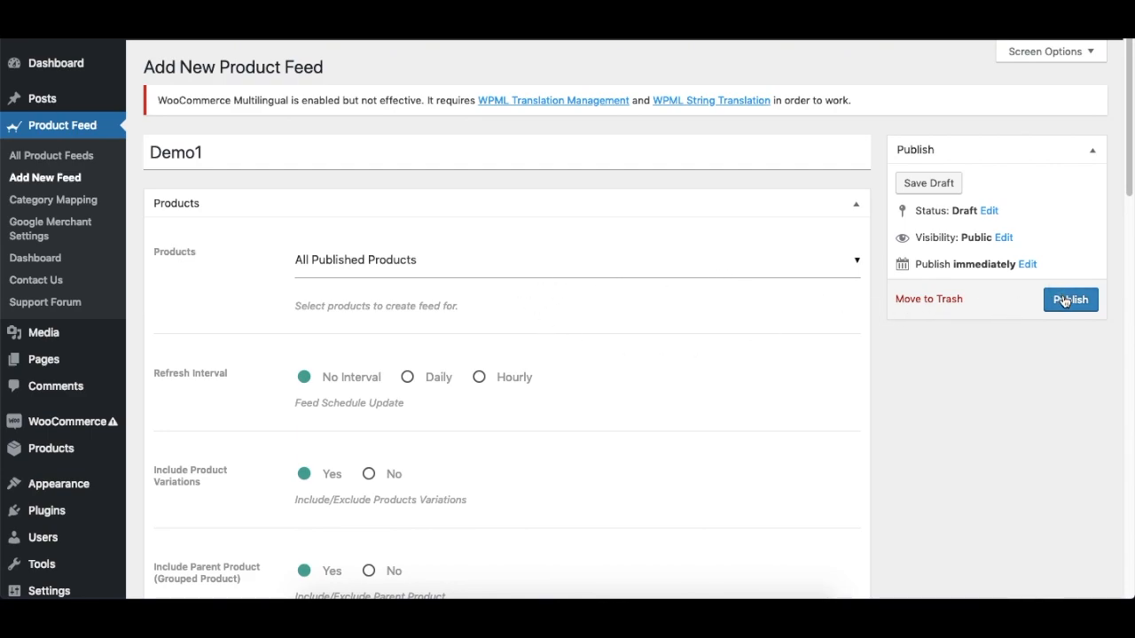
# - Publish Demo1, let it generate, and view its feed XML from the Feed URL box
pyautogui.click(1071, 297)
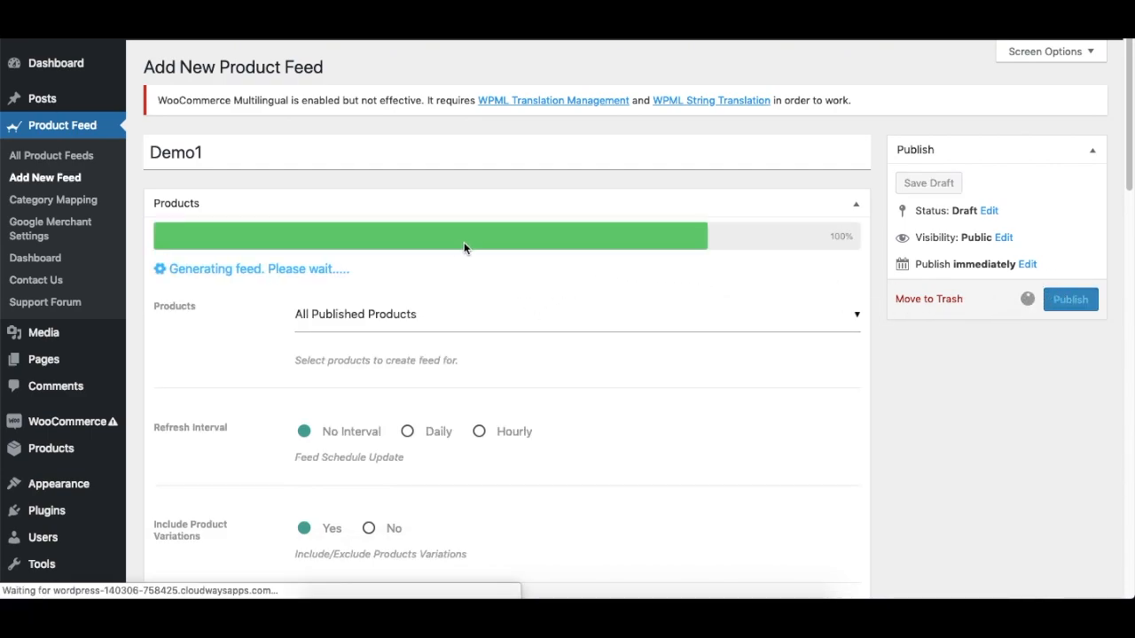
pyautogui.click(1069, 298)
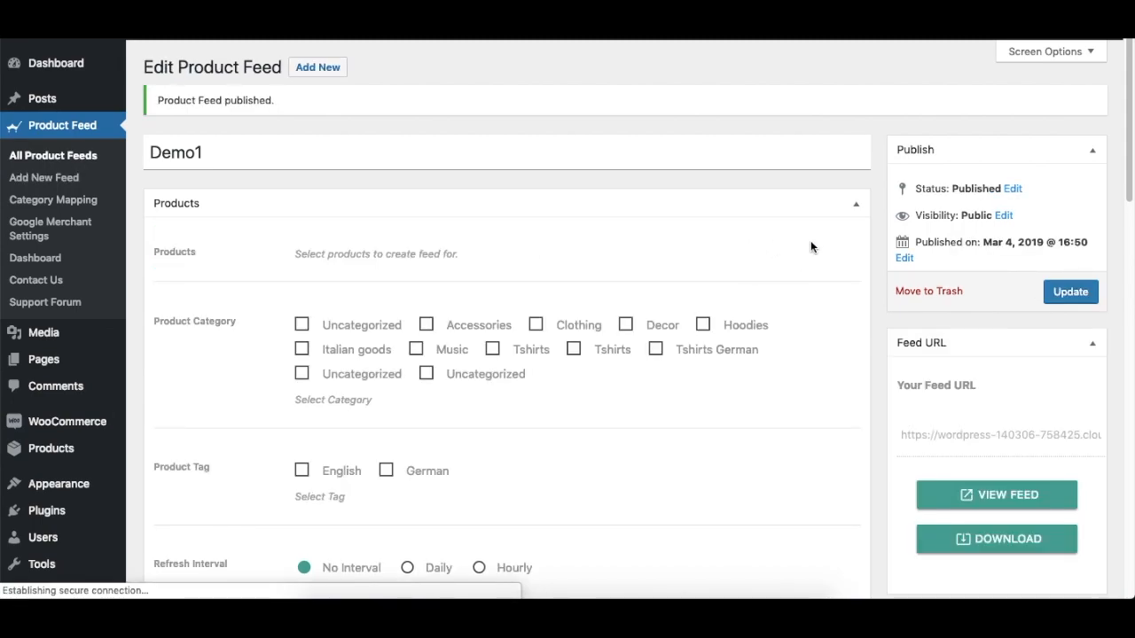
pyautogui.scroll(-3)
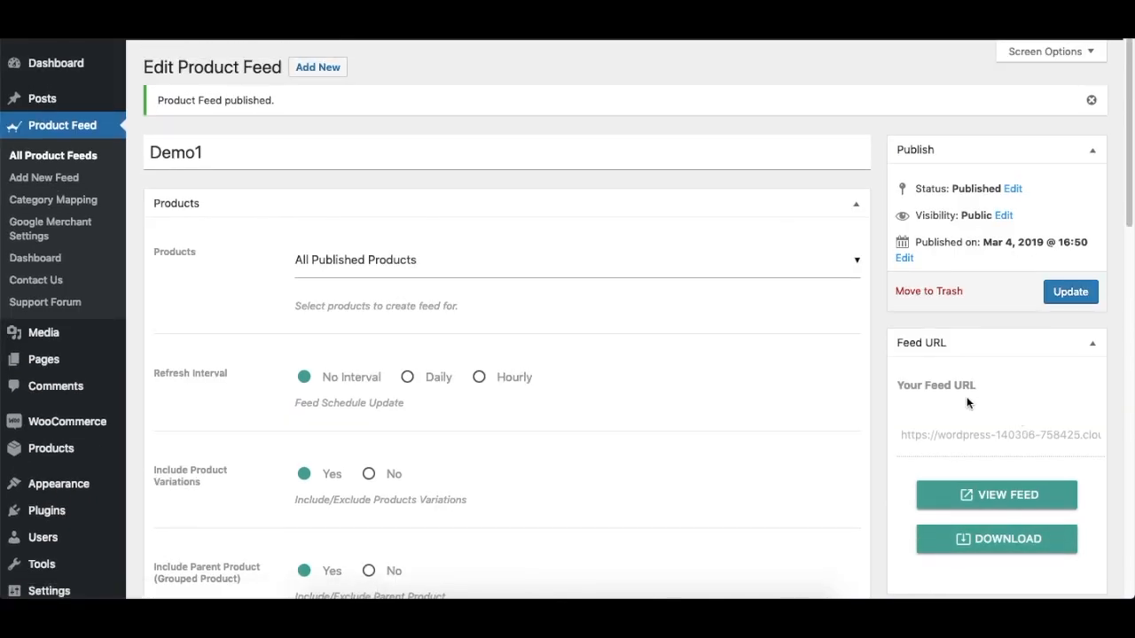
pyautogui.moveTo(1077, 400)
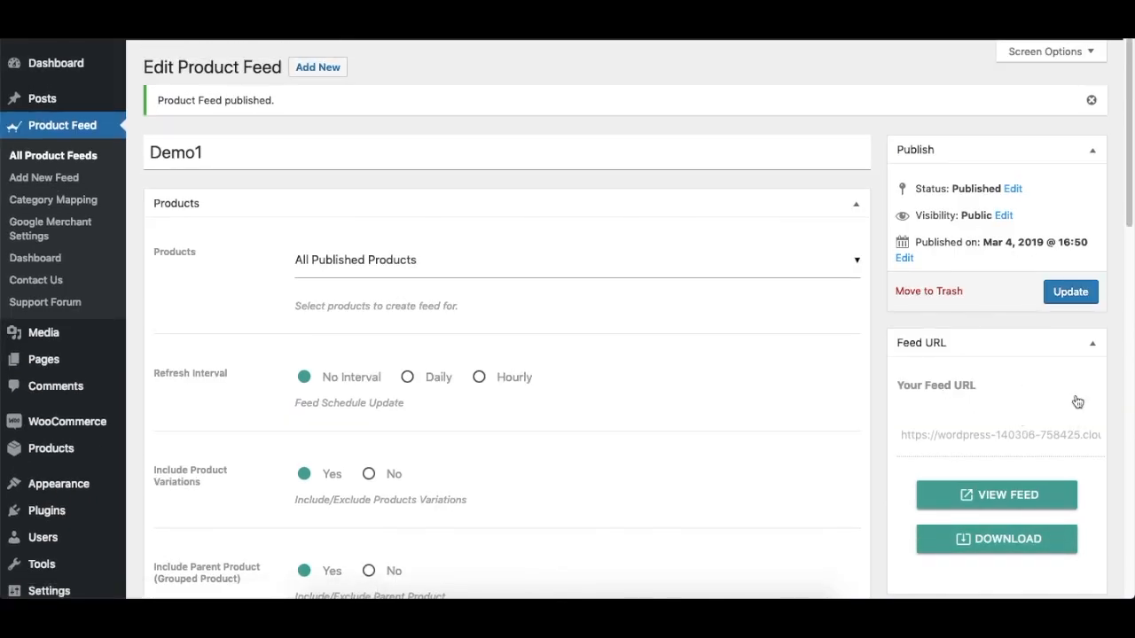
pyautogui.moveTo(996, 494)
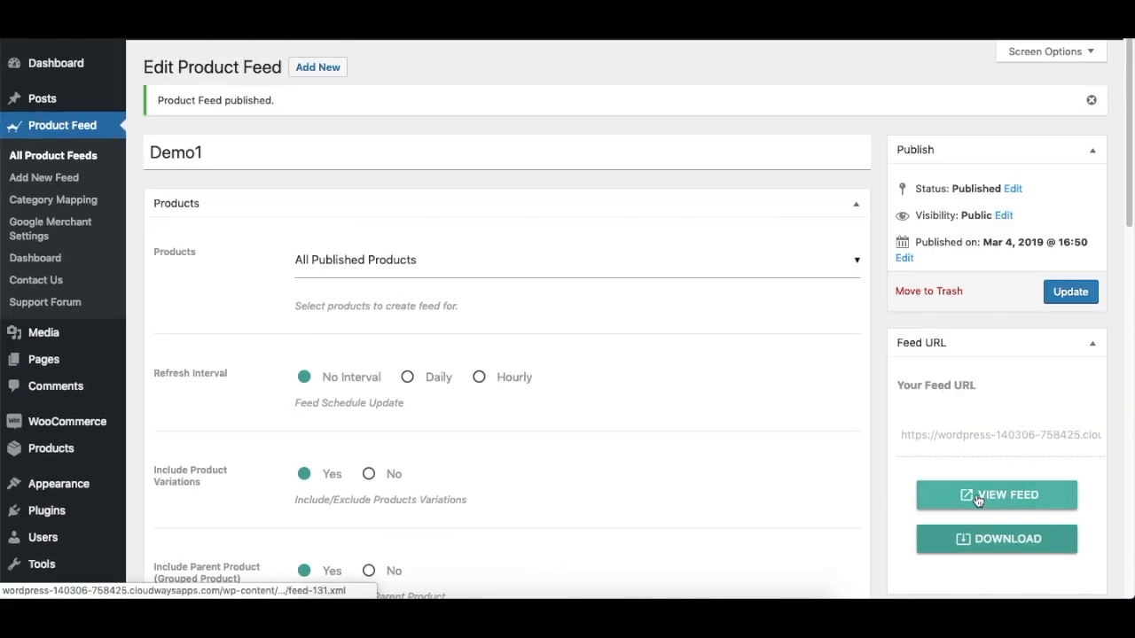
pyautogui.click(997, 495)
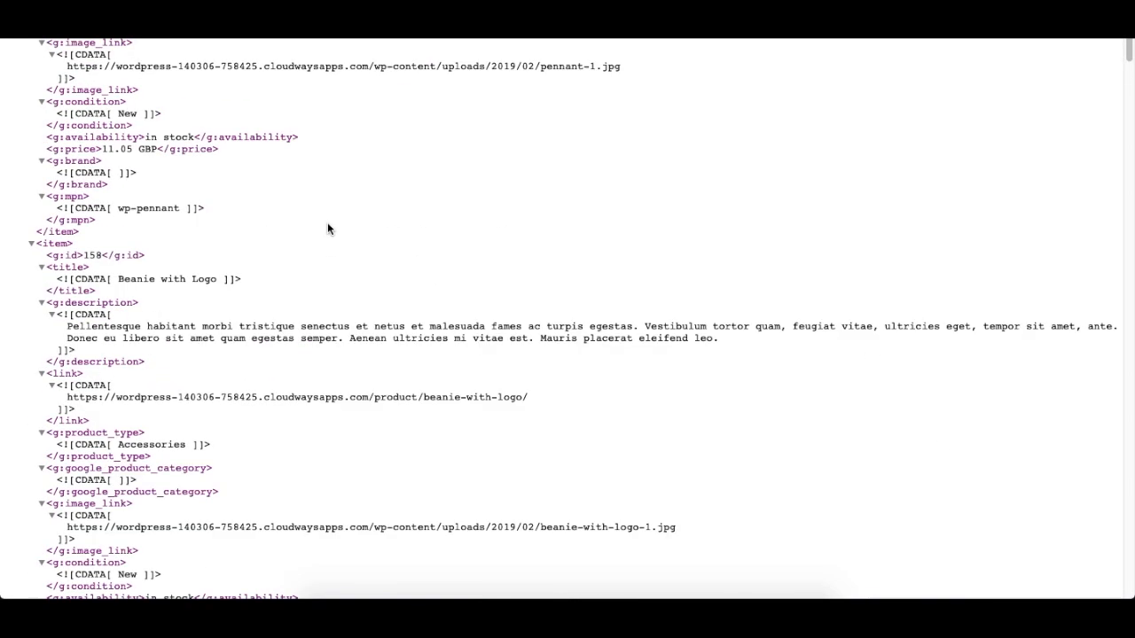
# - Scroll through the XML product entries before returning to Demo1's edit page
pyautogui.scroll(3)
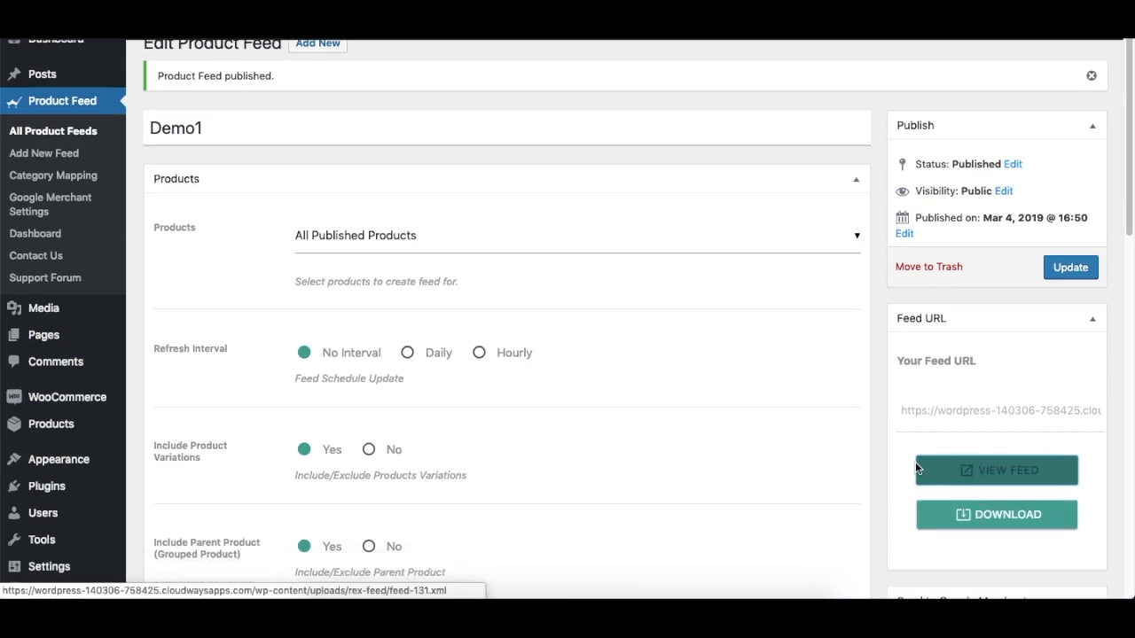
pyautogui.scroll(-3)
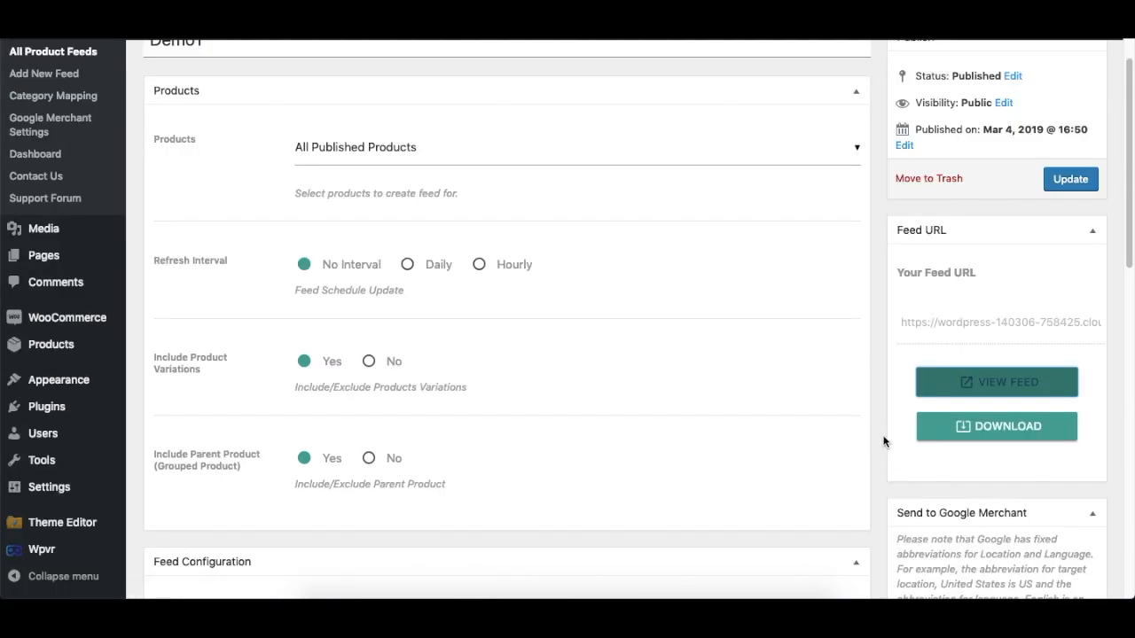
pyautogui.scroll(3)
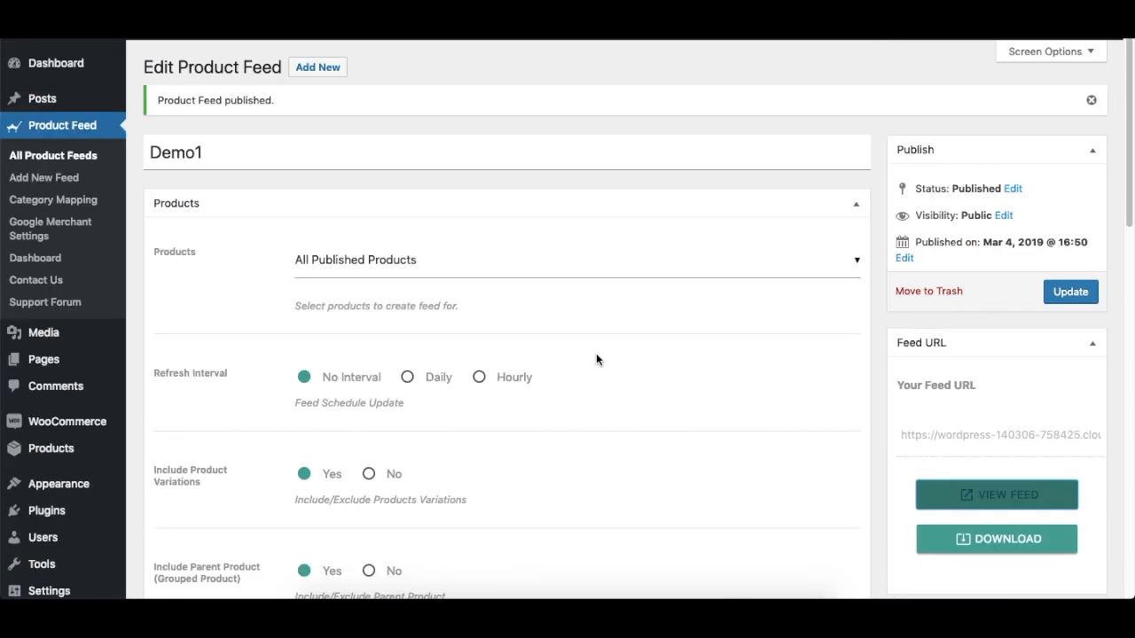
pyautogui.moveTo(477, 229)
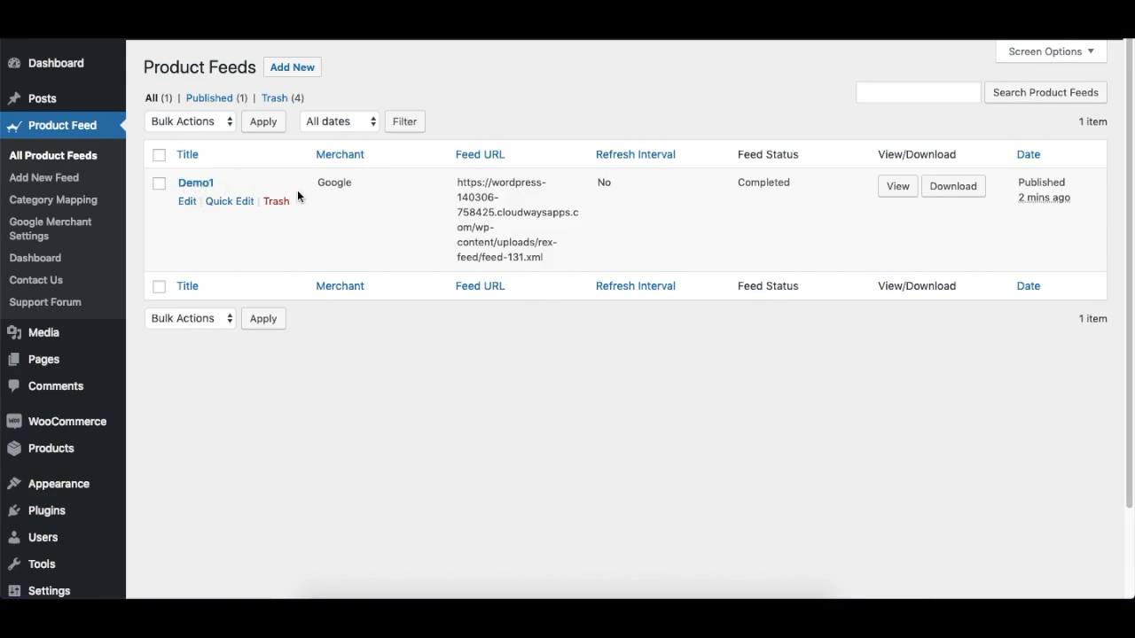
pyautogui.moveTo(323, 211)
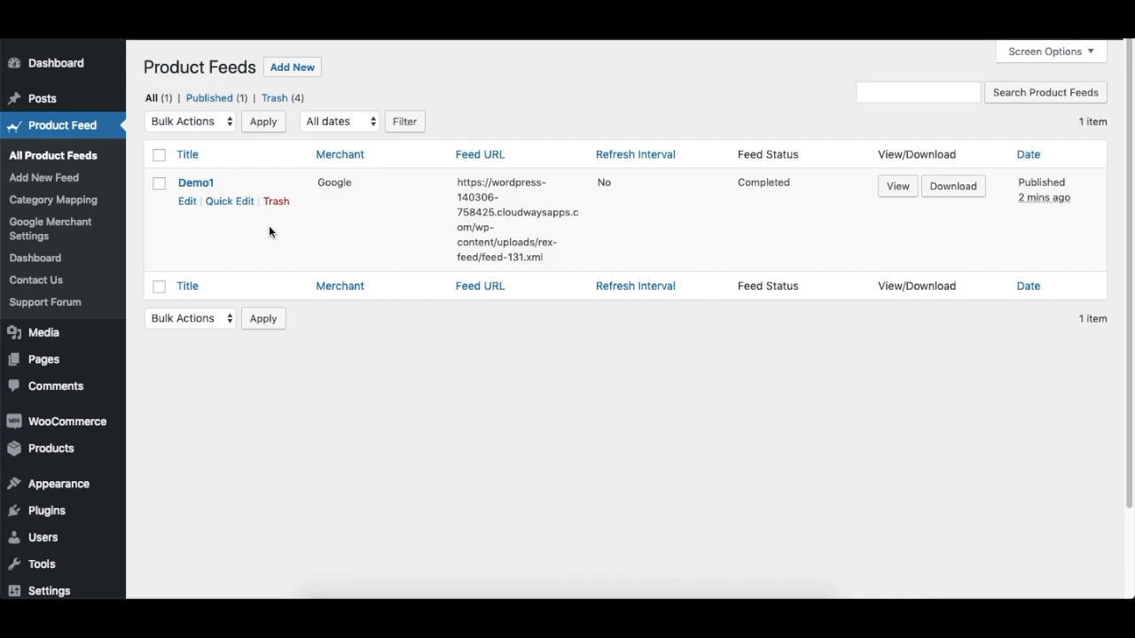
pyautogui.moveTo(269, 231)
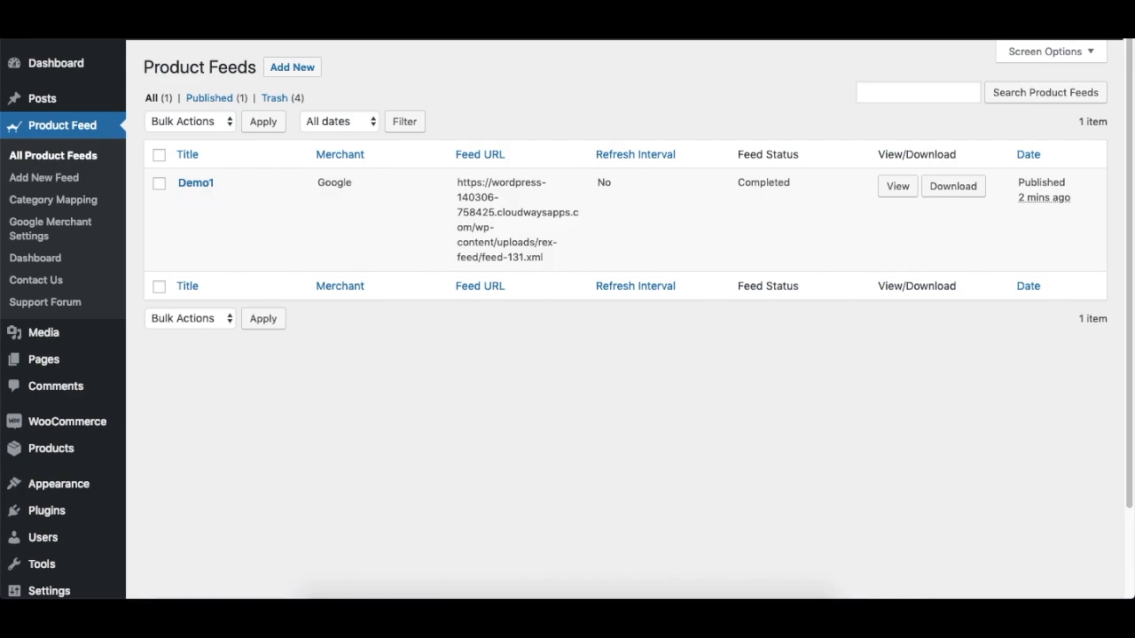